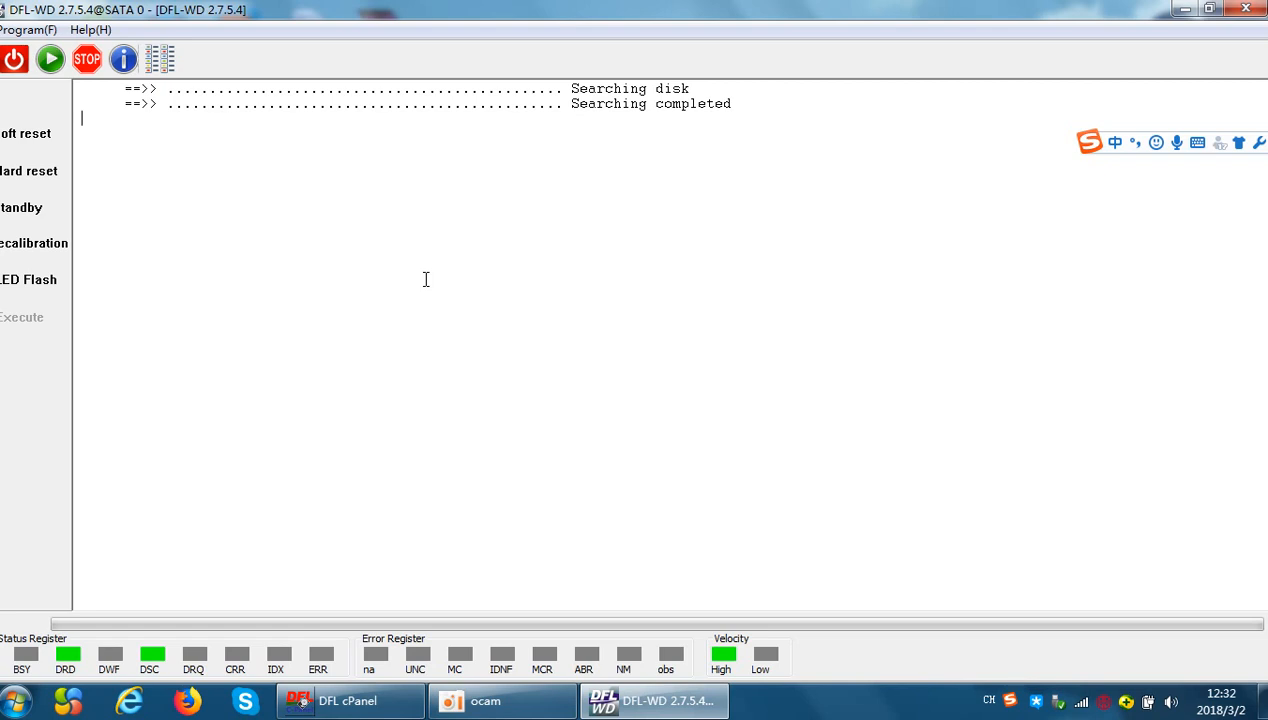
mouse_move(376, 275)
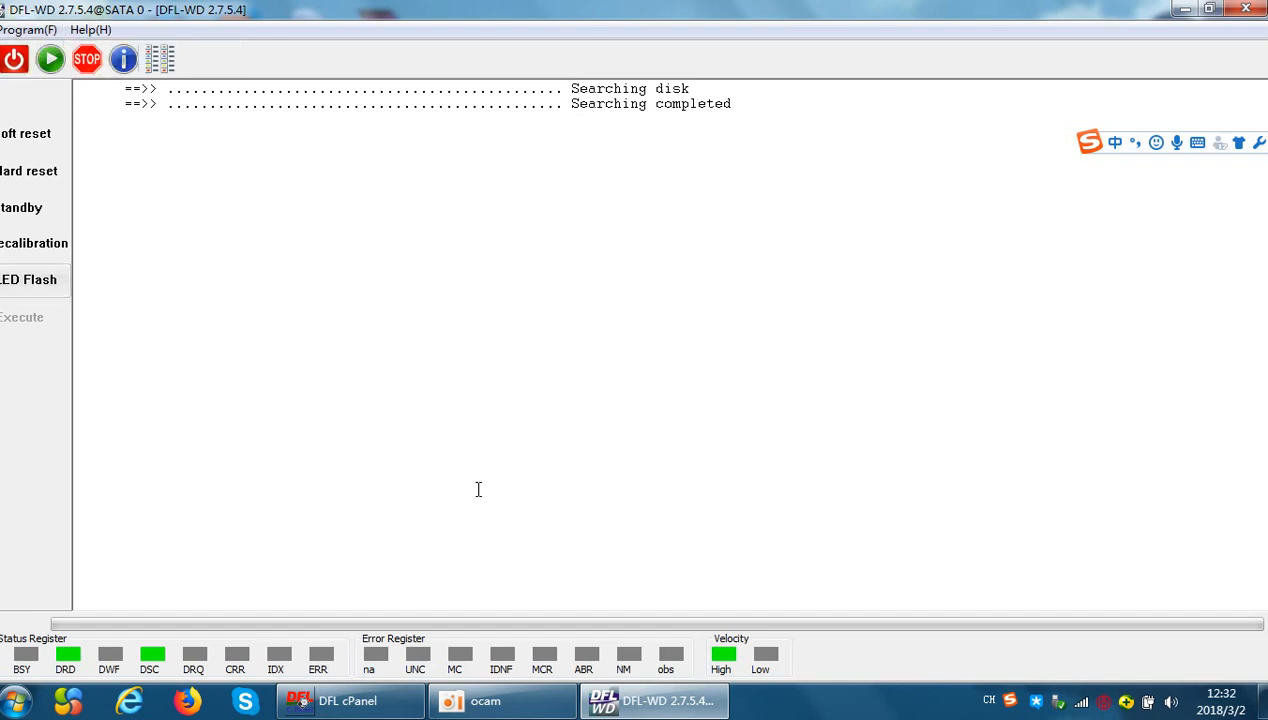
mouse_move(504, 267)
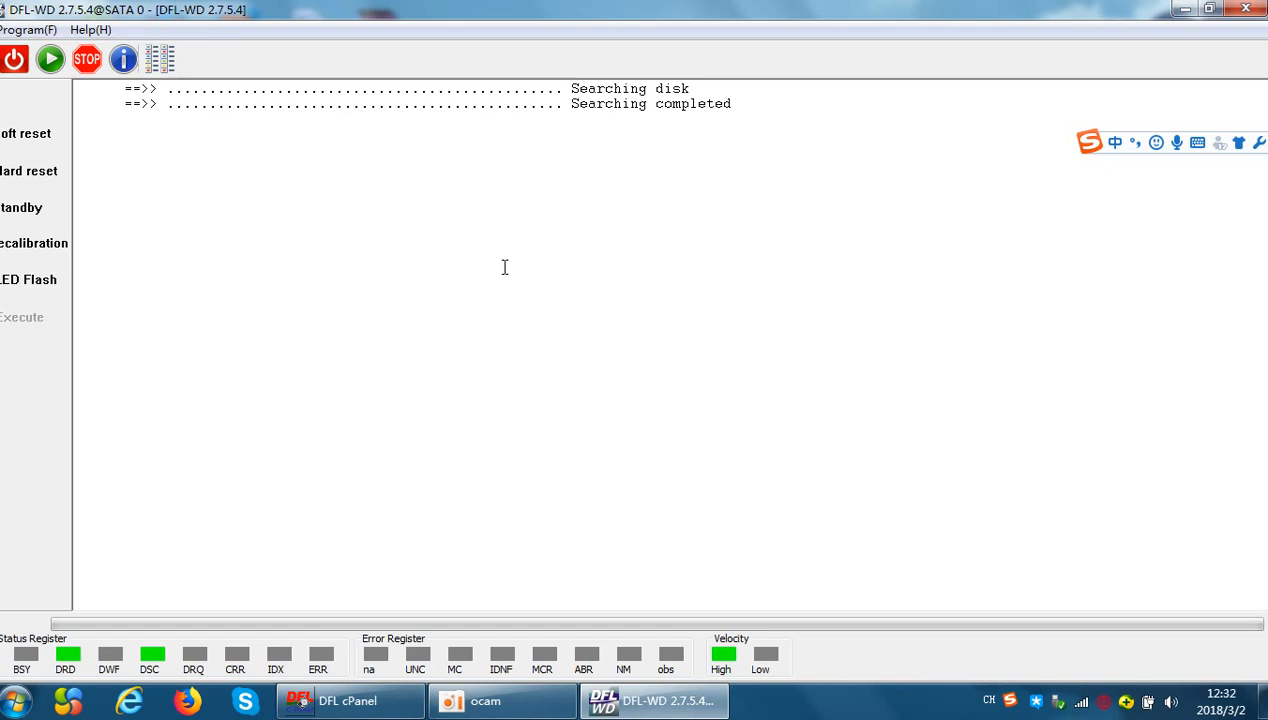
mouse_move(485, 194)
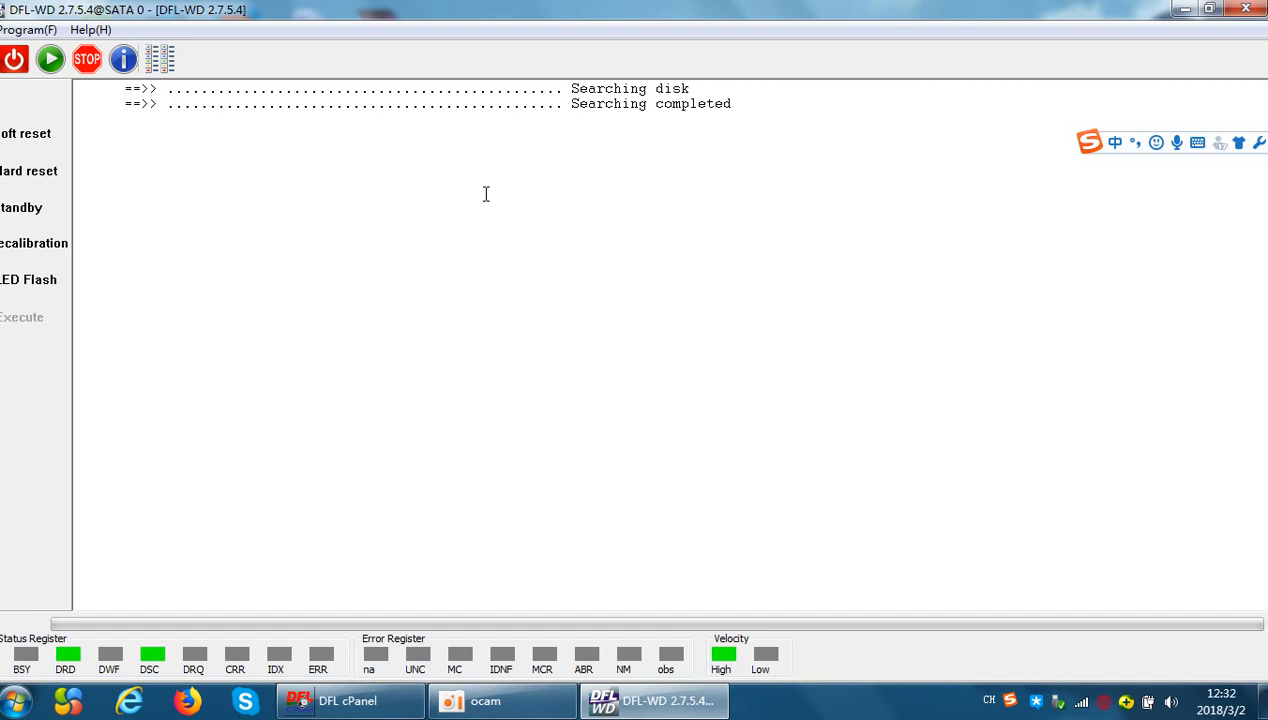
- Load factory info for the WD3200AVVS-62L2B0 drive and confirm initialization
click(82, 118)
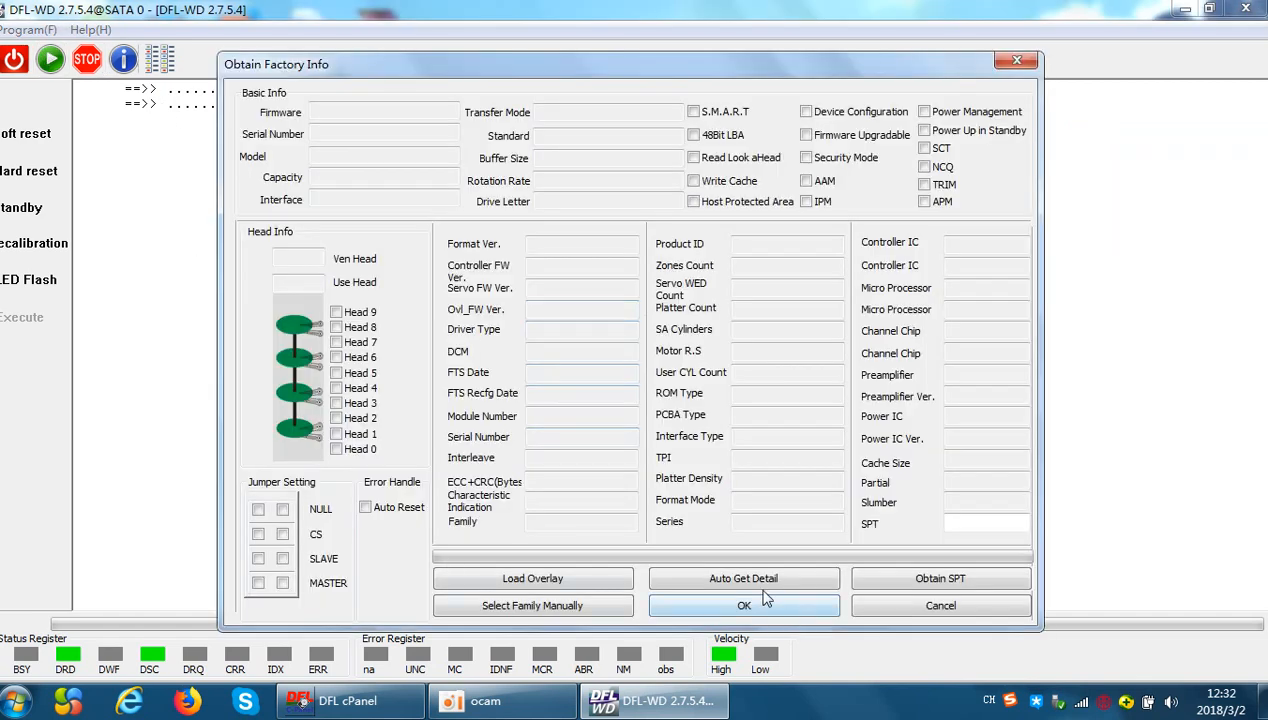
click(744, 605)
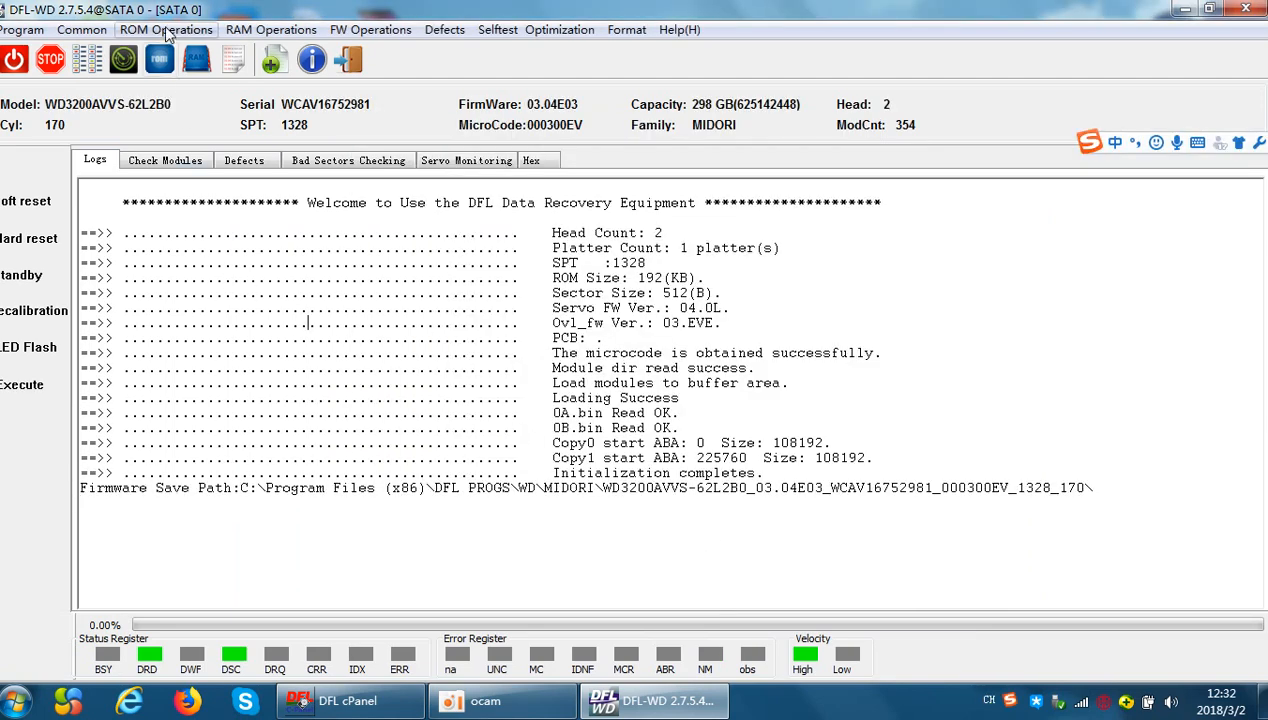
- Open ROM Operations > Head Map and toggle Head 1 repeatedly, leaving it enabled
click(166, 29)
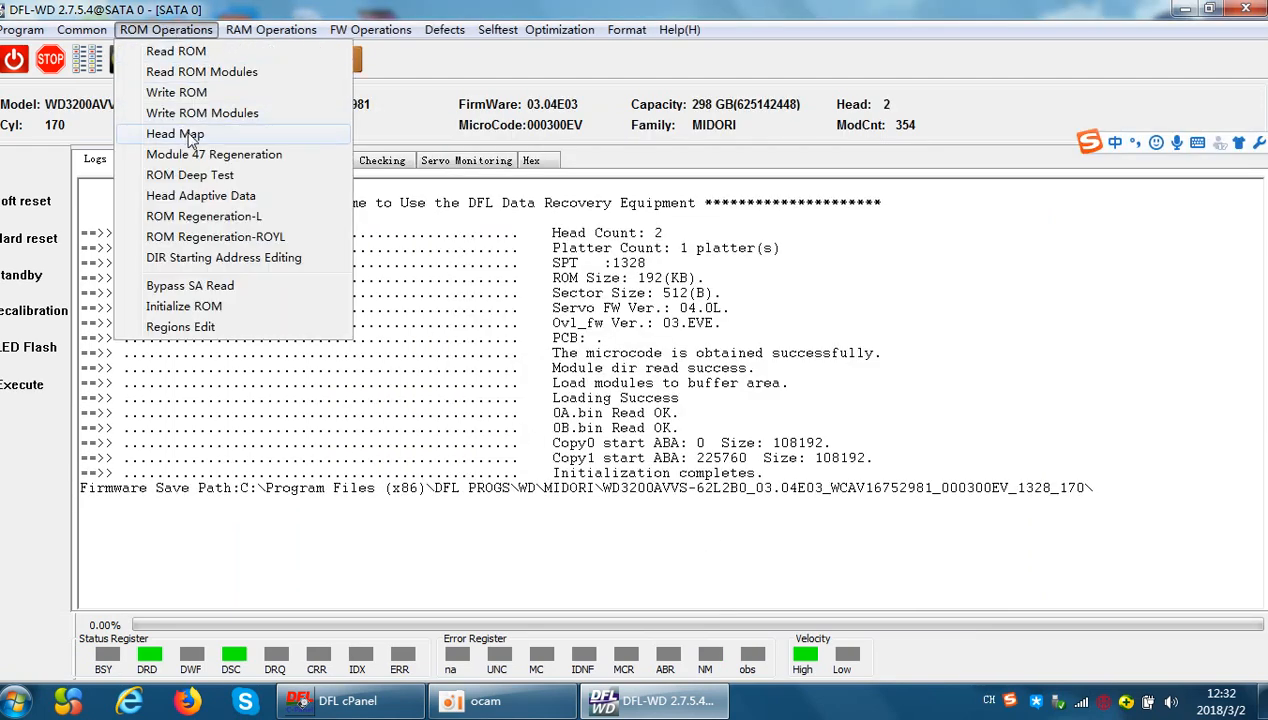
click(174, 134)
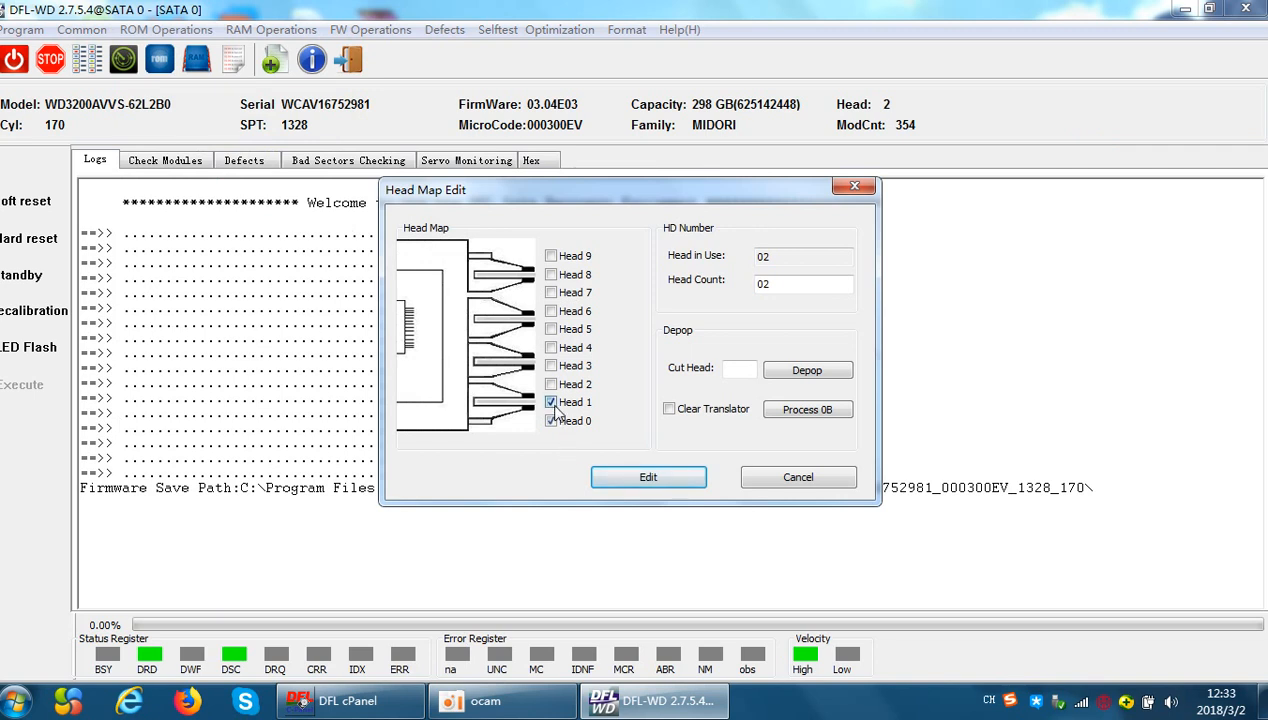
click(551, 420)
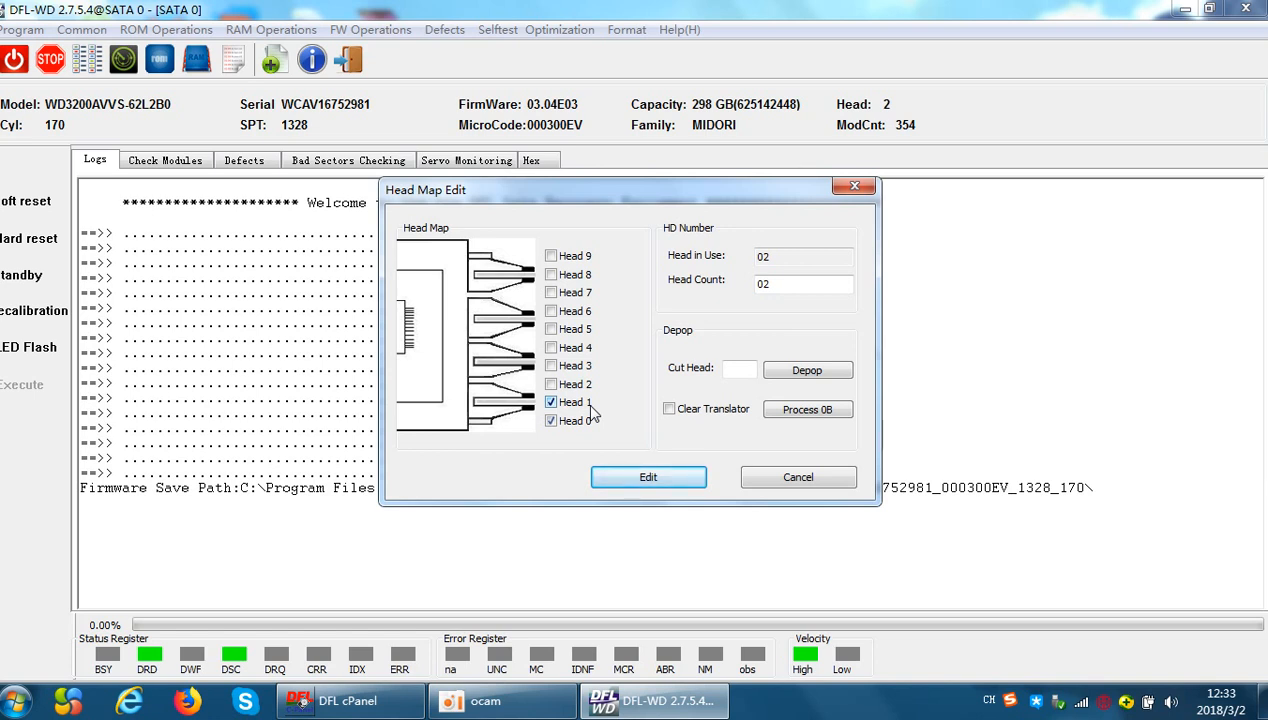
click(551, 402)
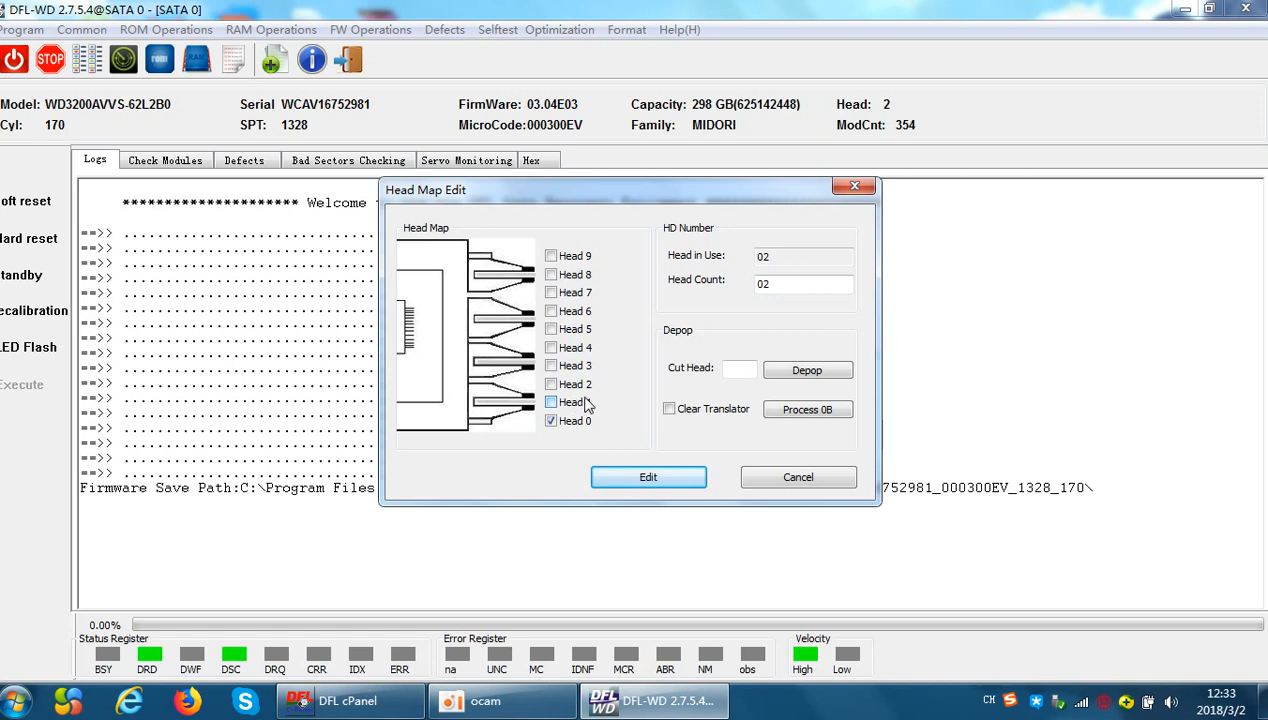
click(551, 401)
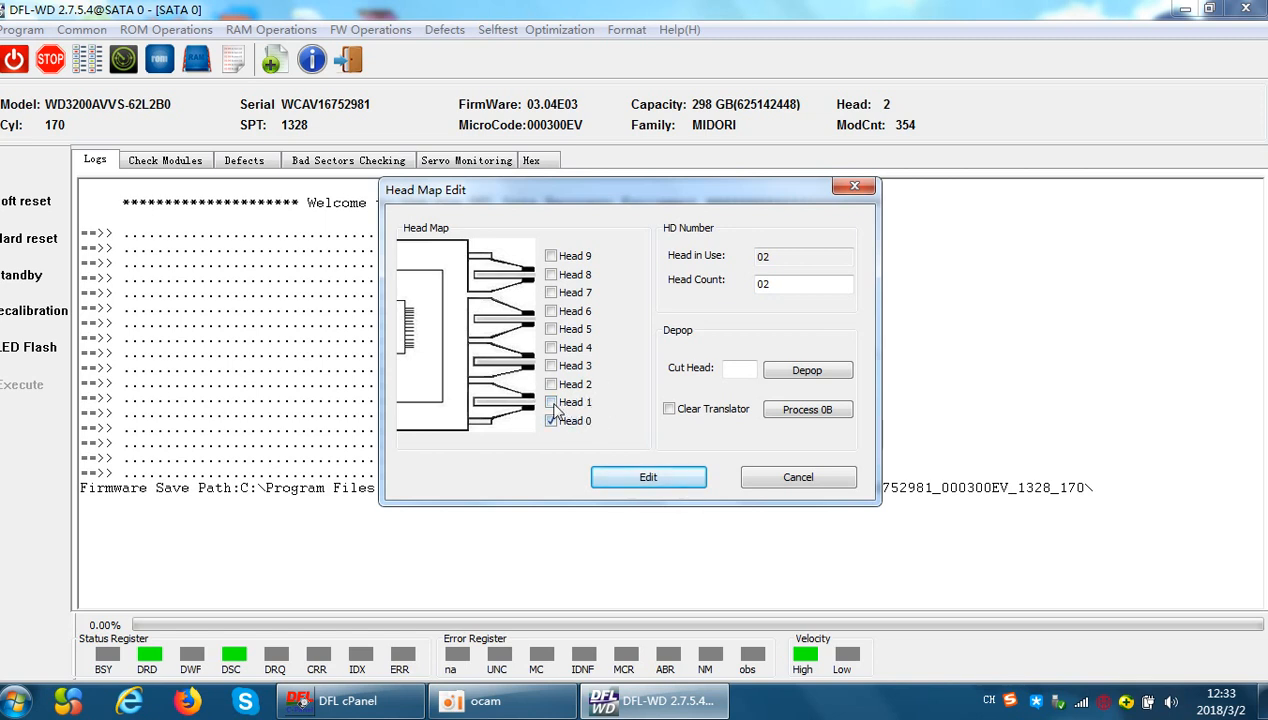
click(551, 401)
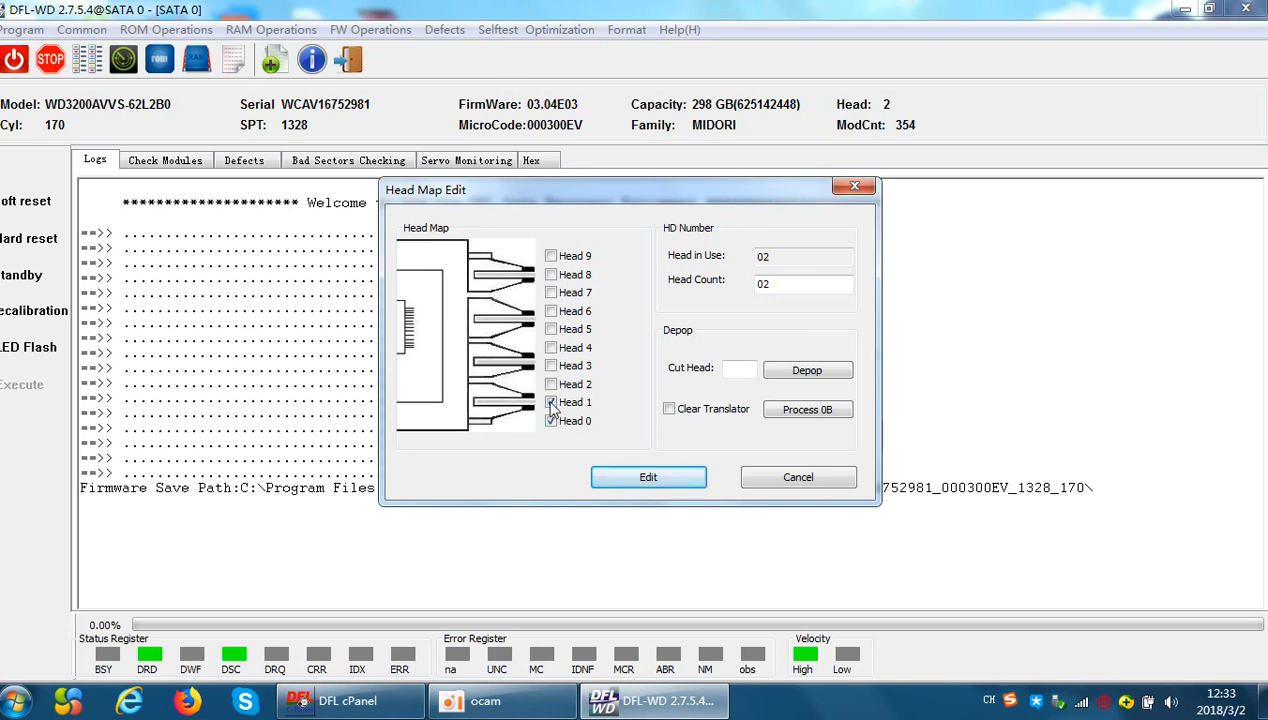
click(551, 401)
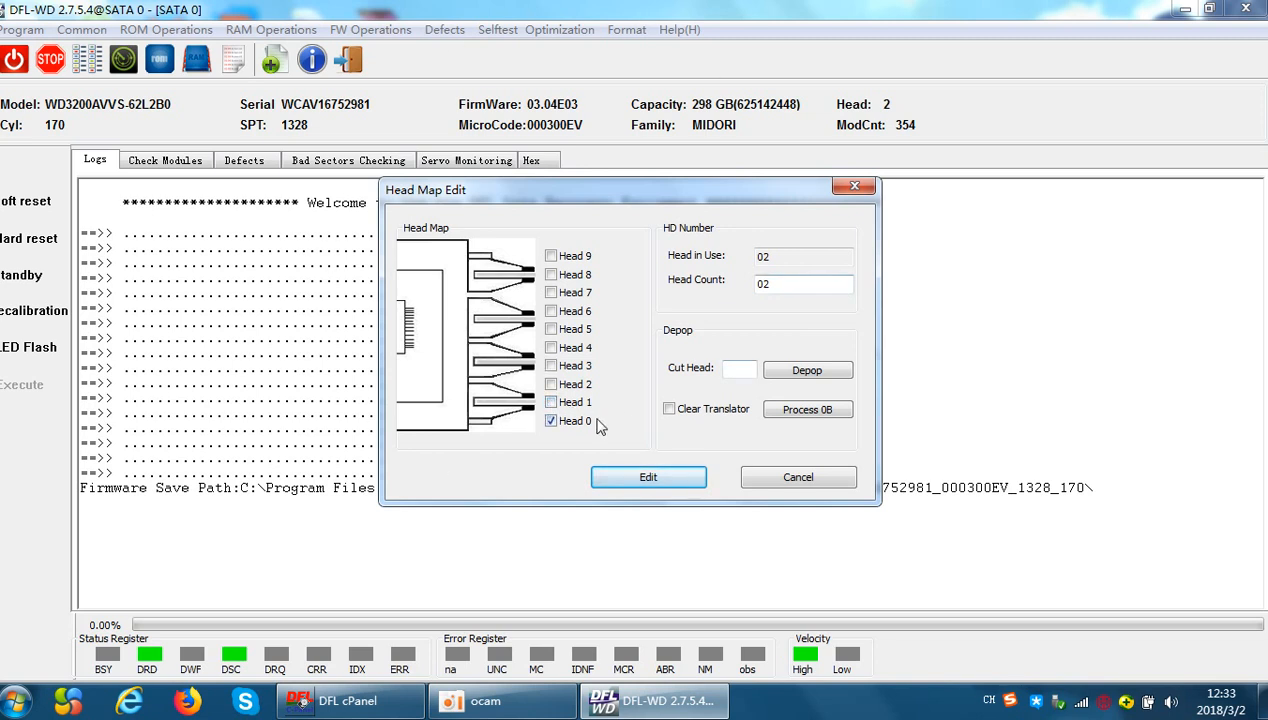
click(550, 401)
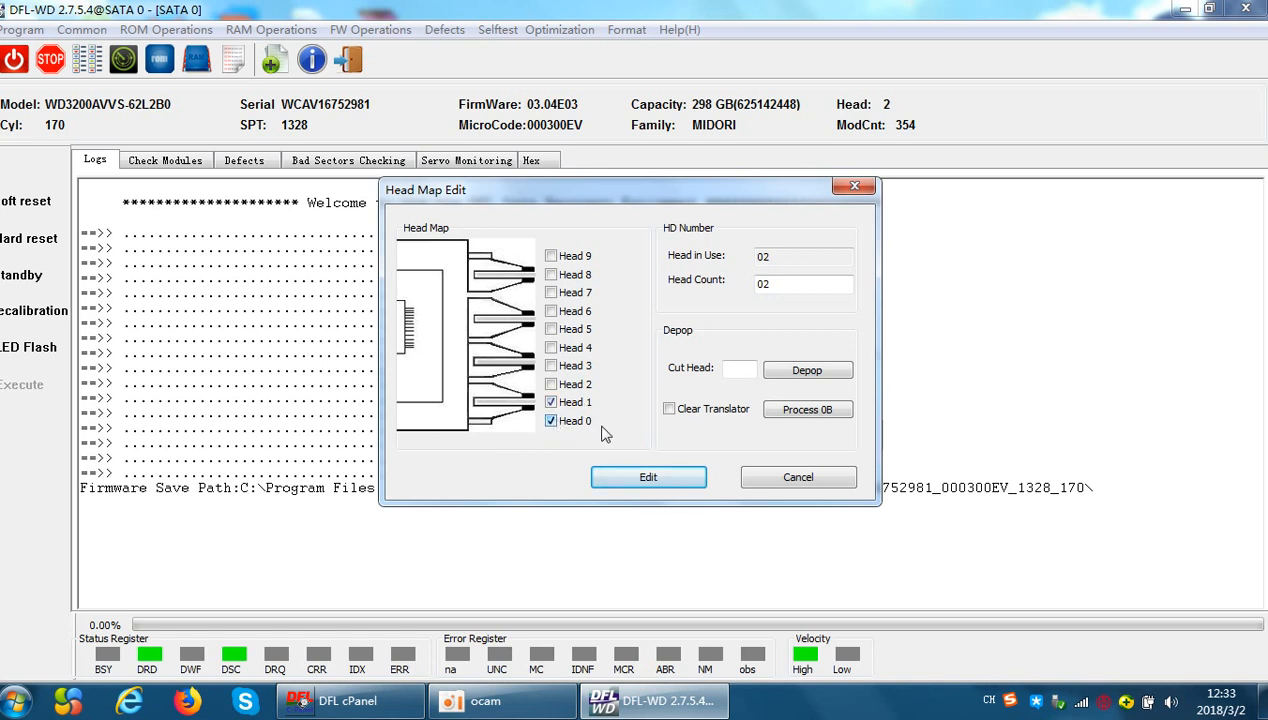
- Toggle Head 0 off and back on, leaving both heads checked
click(550, 420)
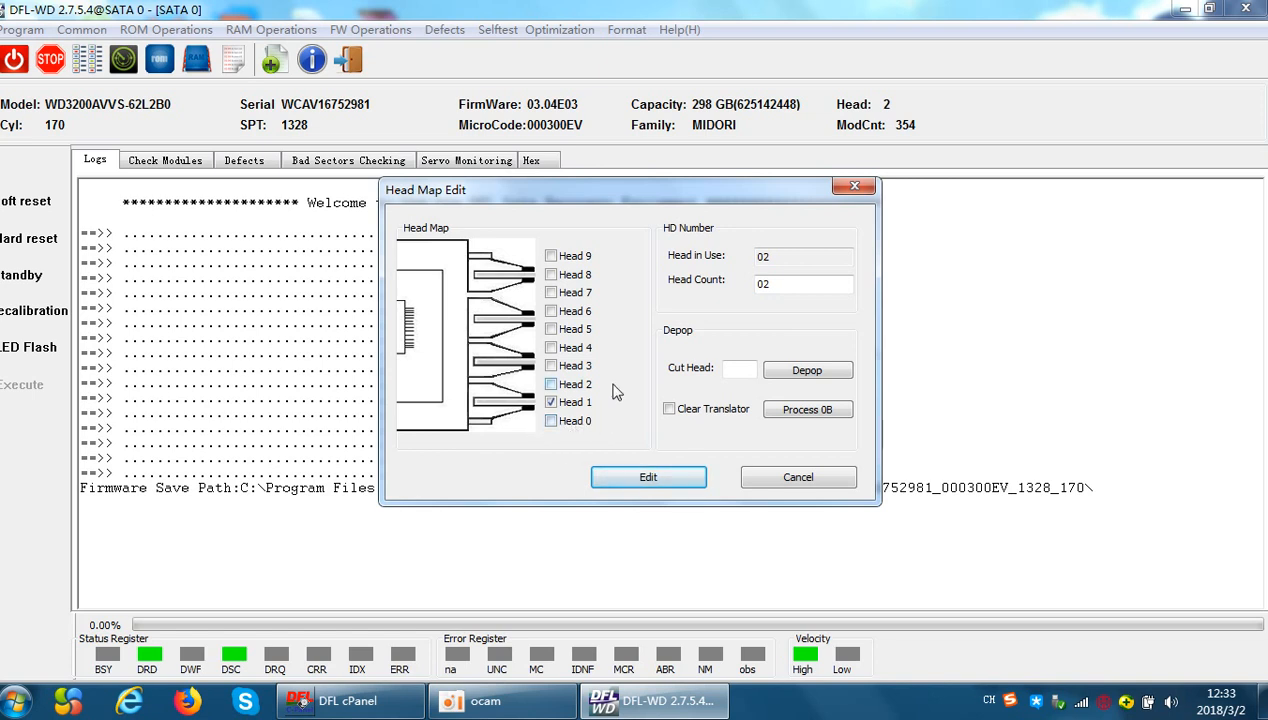
click(551, 384)
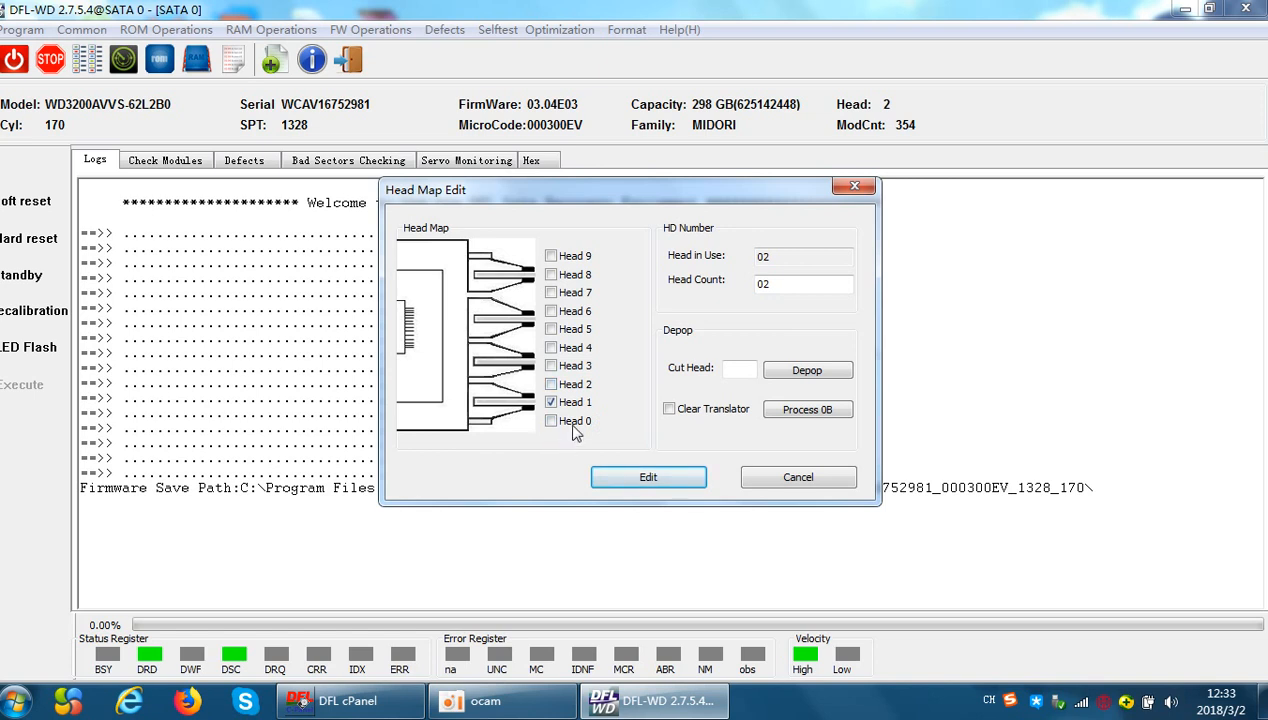
click(551, 420)
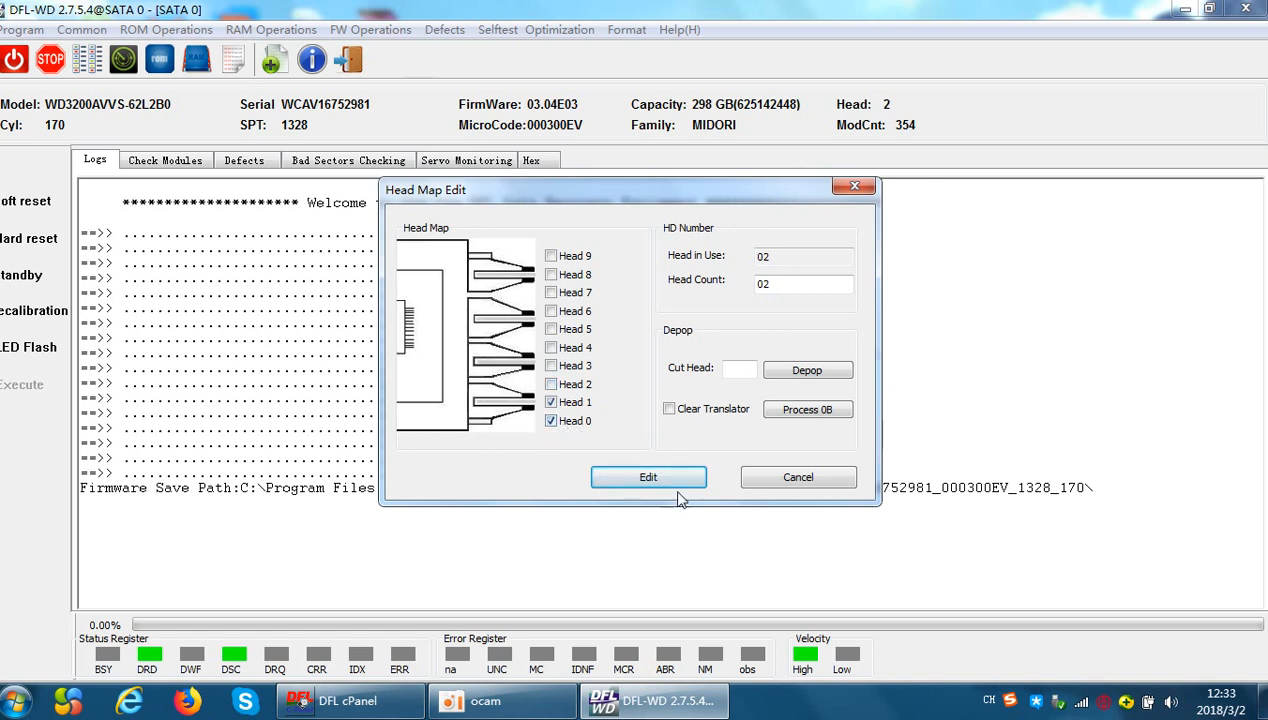
click(551, 420)
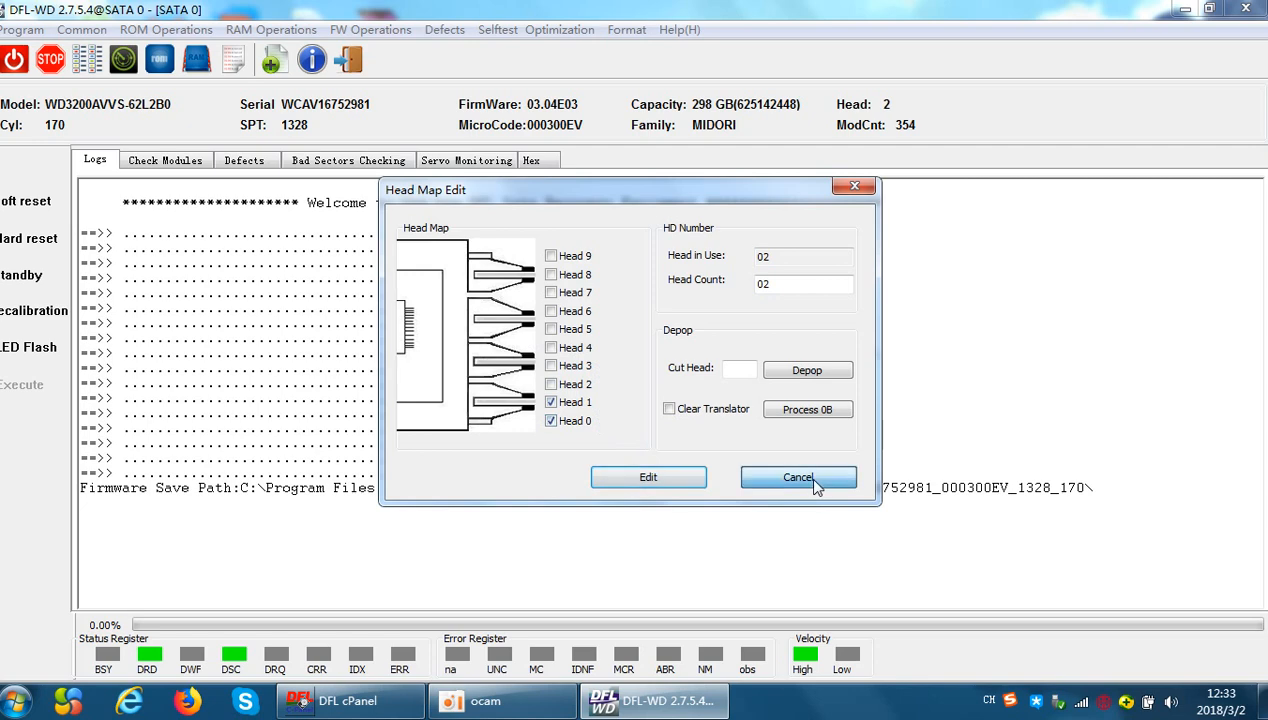
- Cancel Head Map Edit without changes and open the FW Operations menu
click(798, 477)
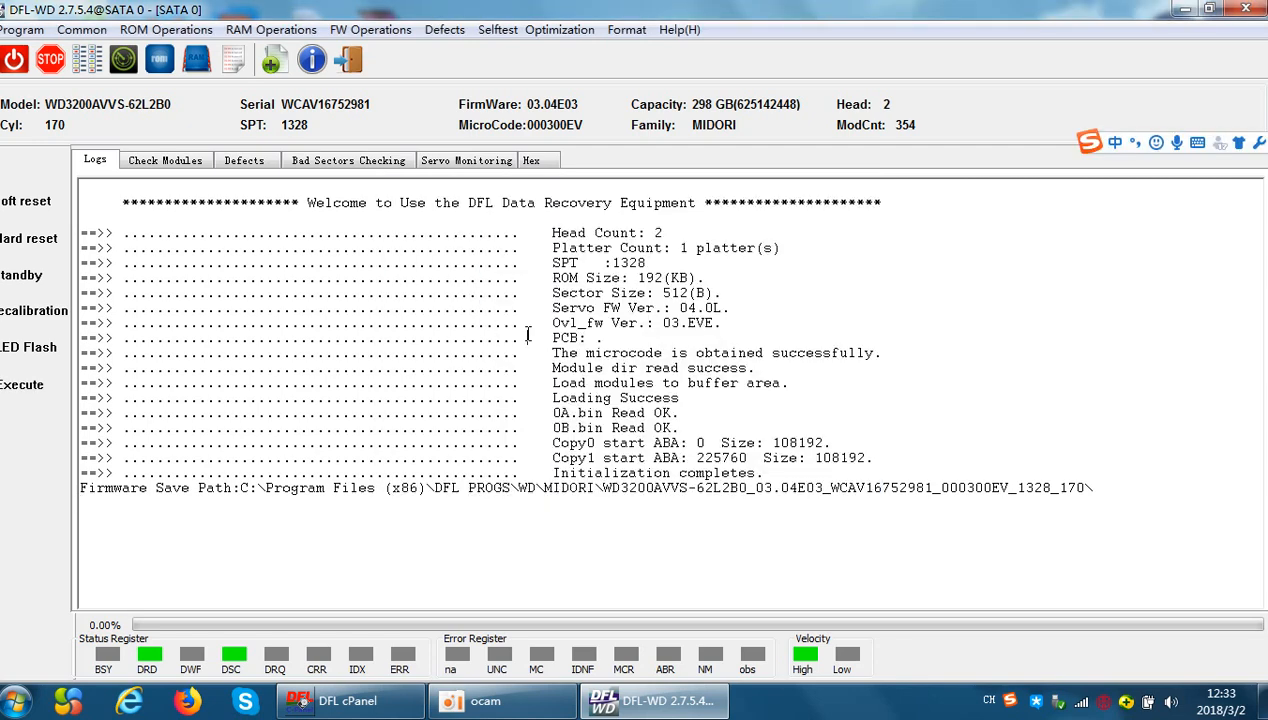
mouse_move(271, 29)
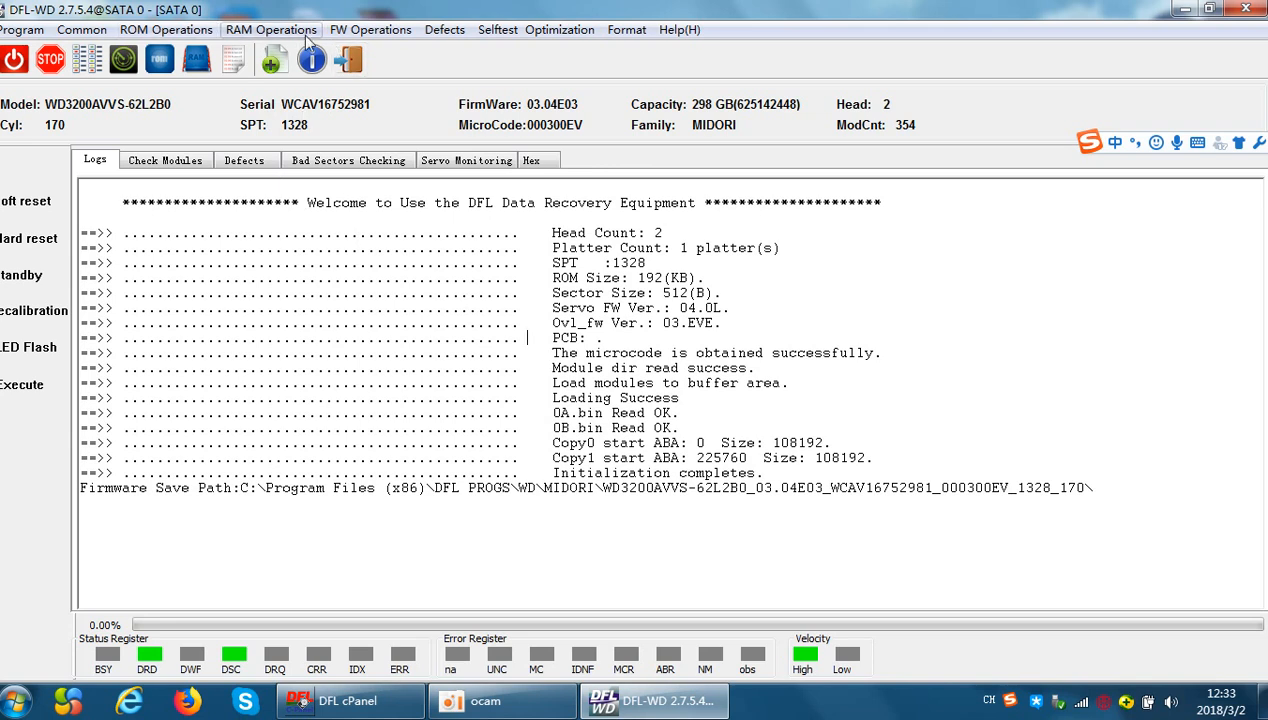
click(371, 29)
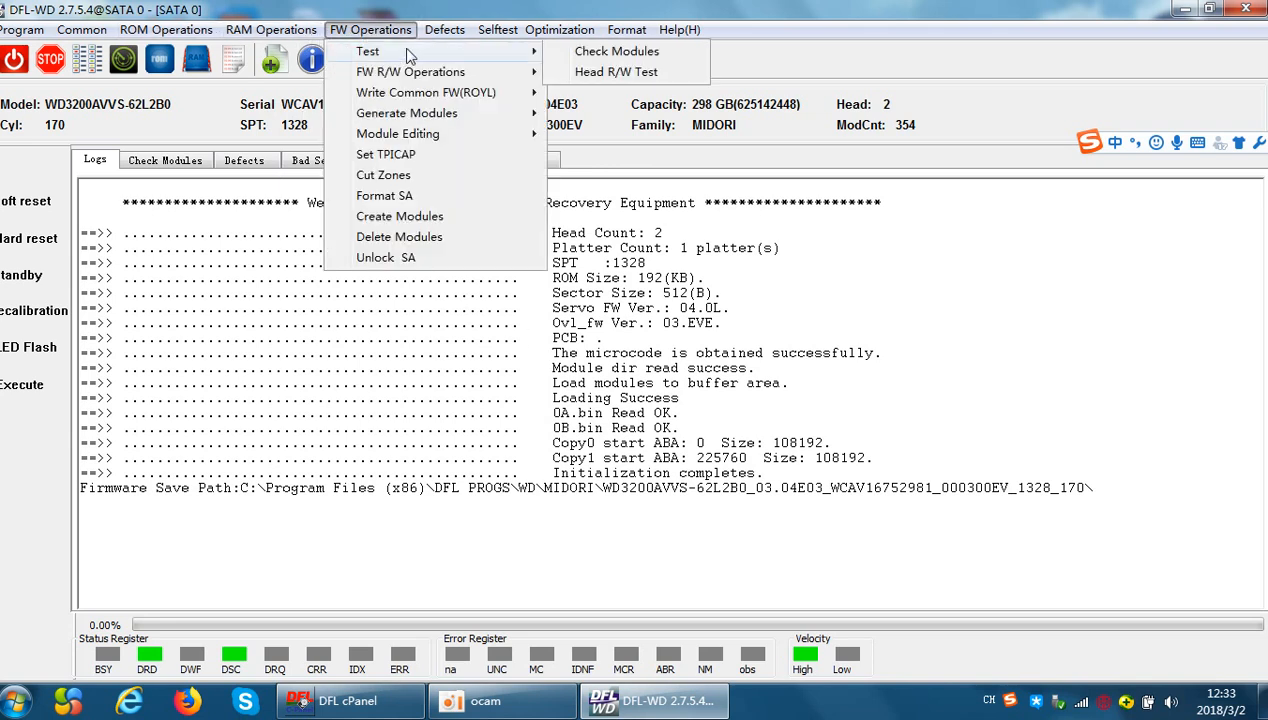
mouse_move(628, 92)
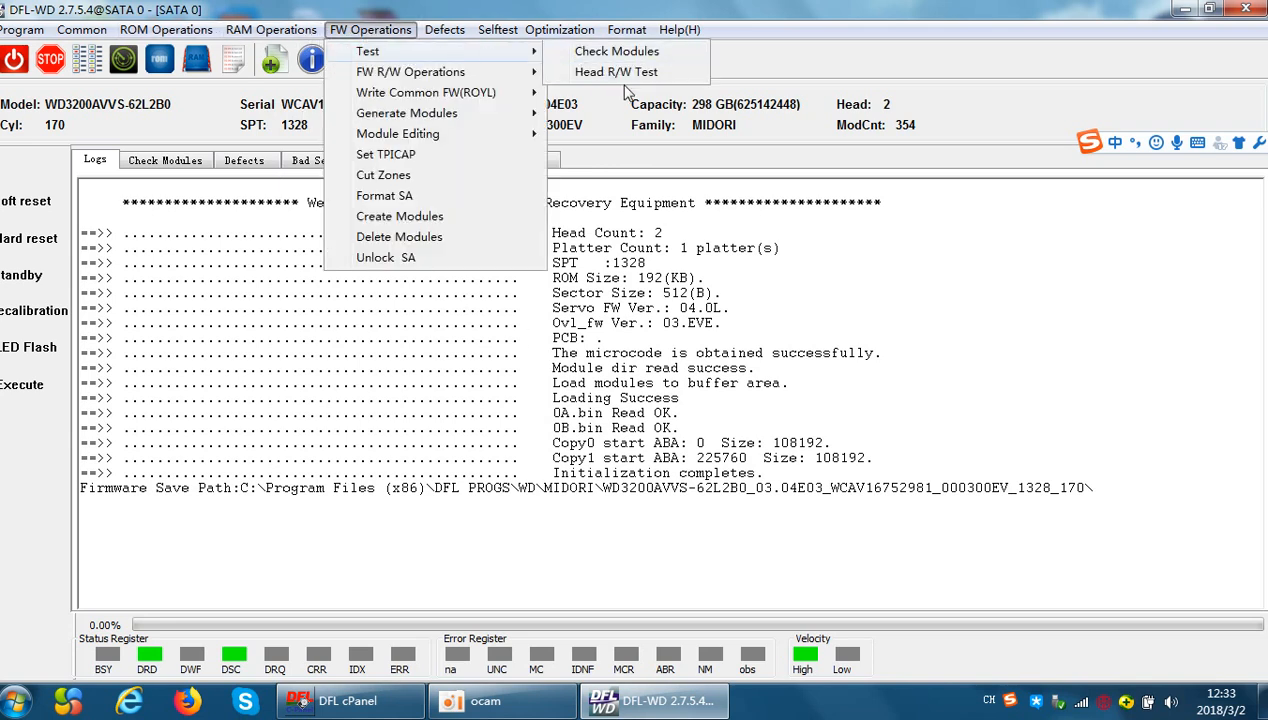
mouse_move(616, 72)
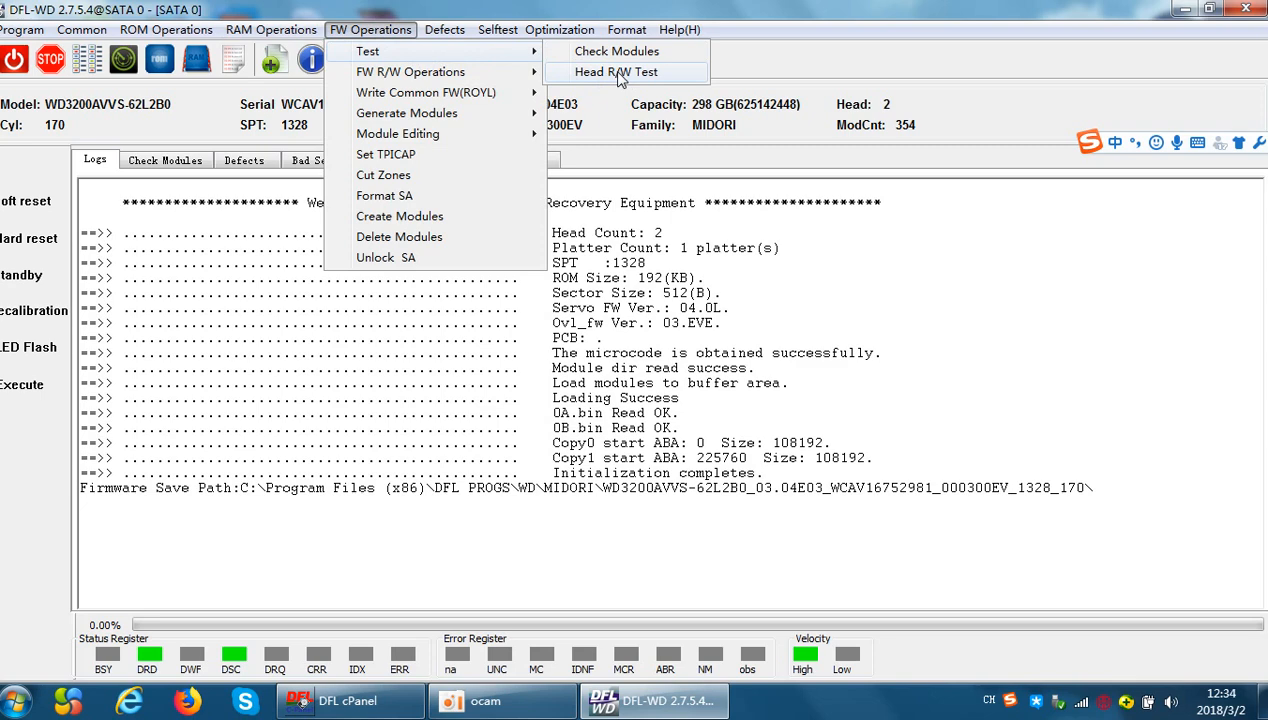
- Start the Head R/W Test for heads 0 and 1 on cylinder 10
click(615, 71)
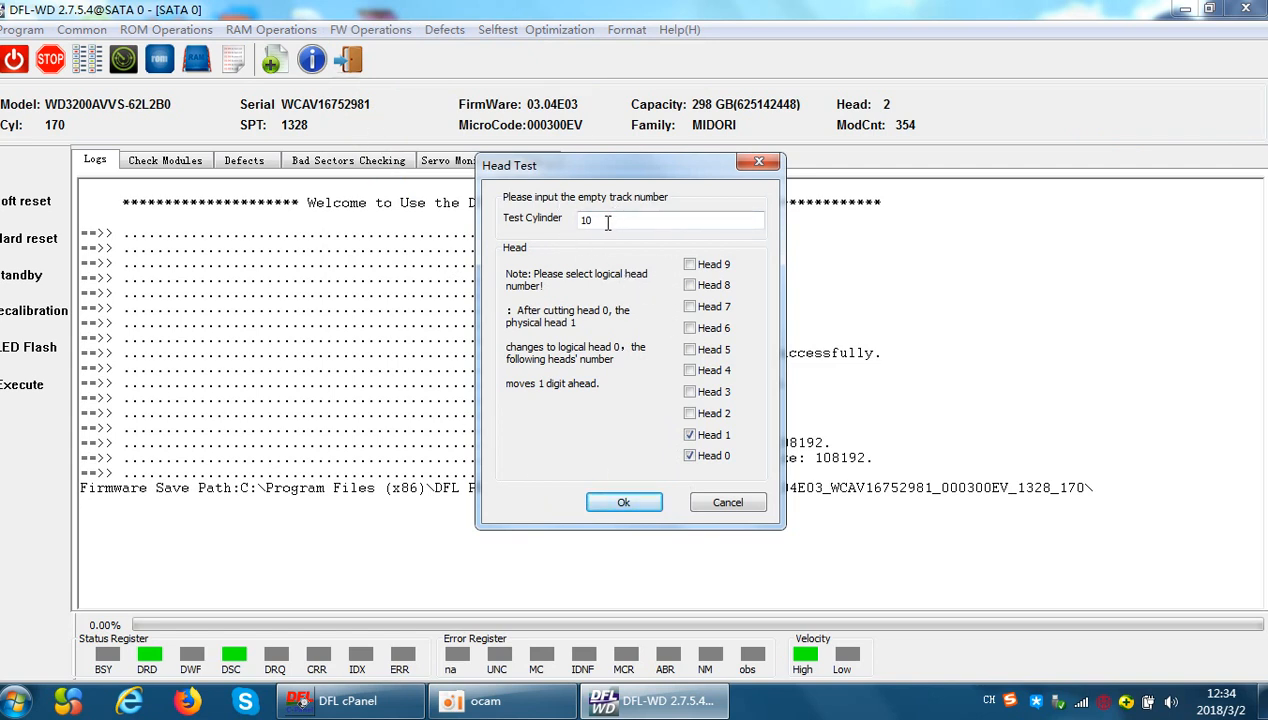
mouse_move(643, 208)
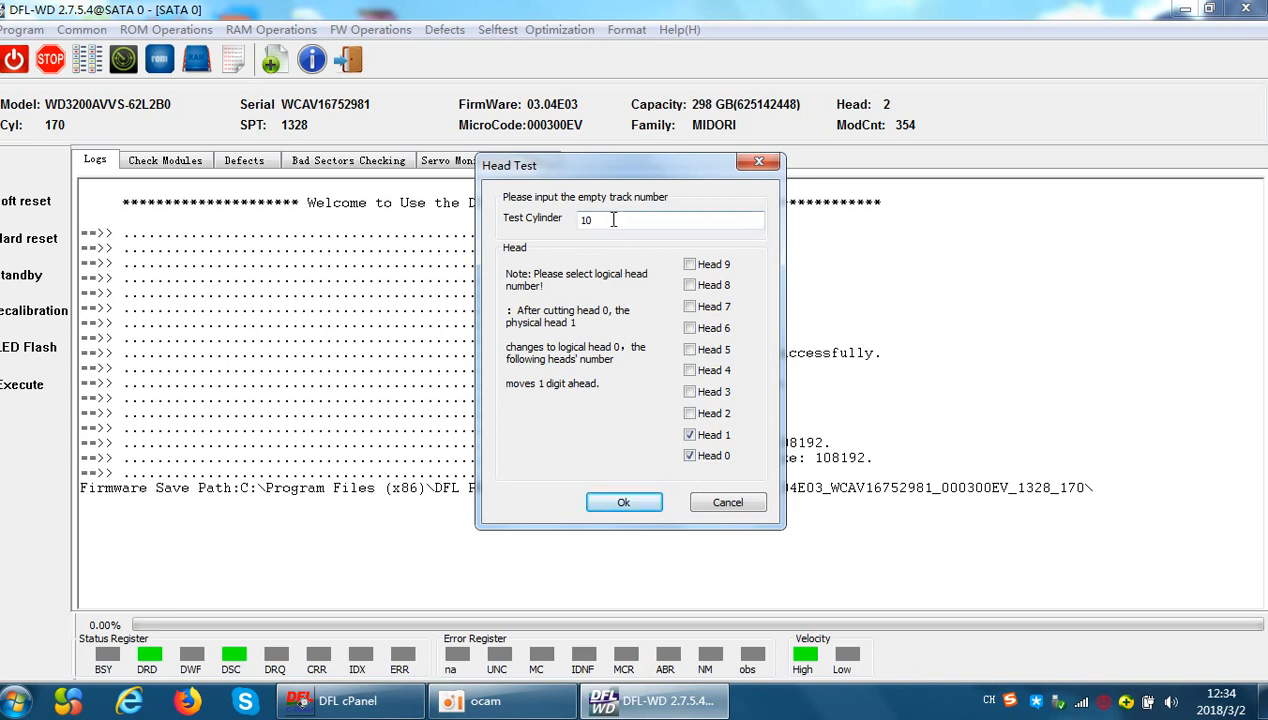
click(623, 502)
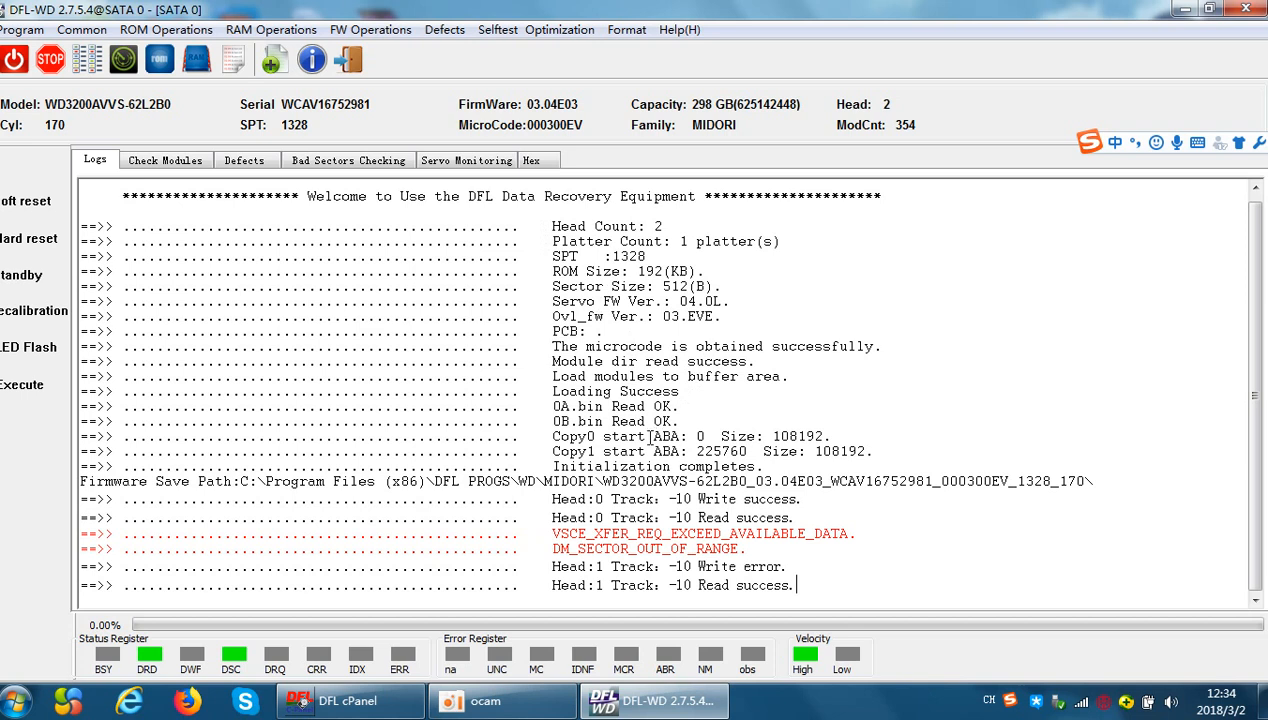
mouse_move(703, 573)
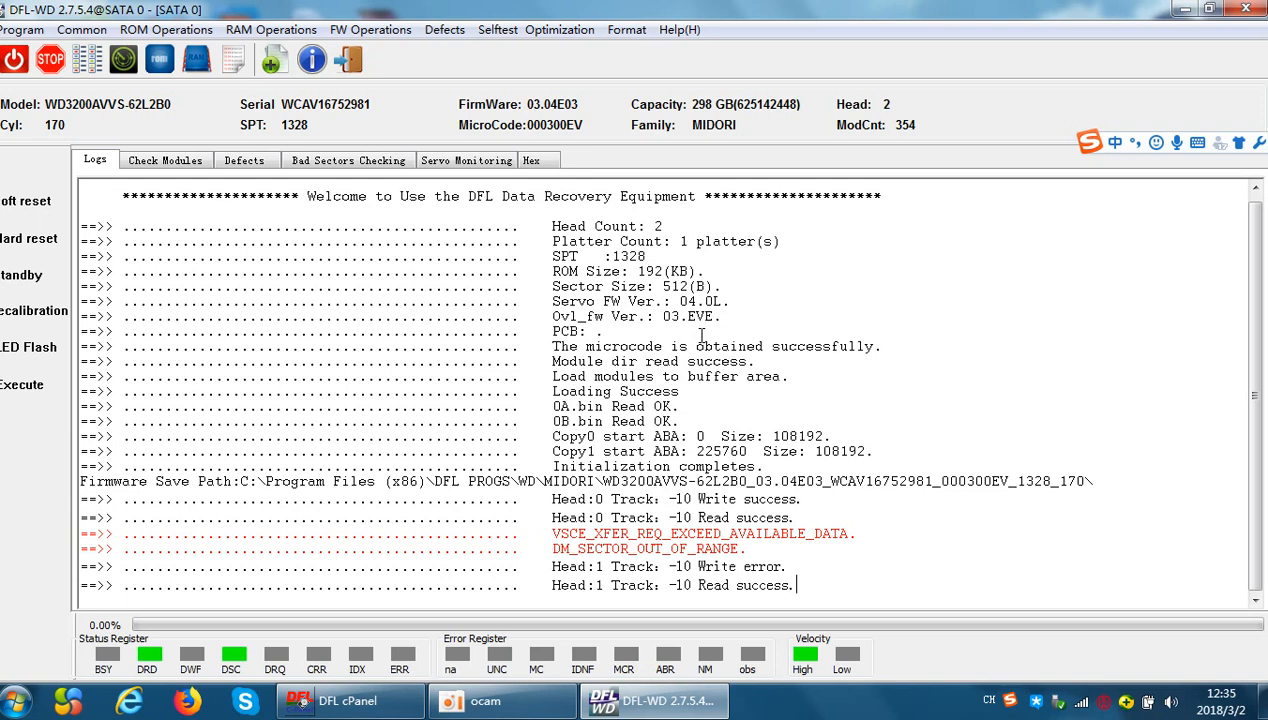
- Switch to the Hex view, which shows an all-zero buffer
click(531, 160)
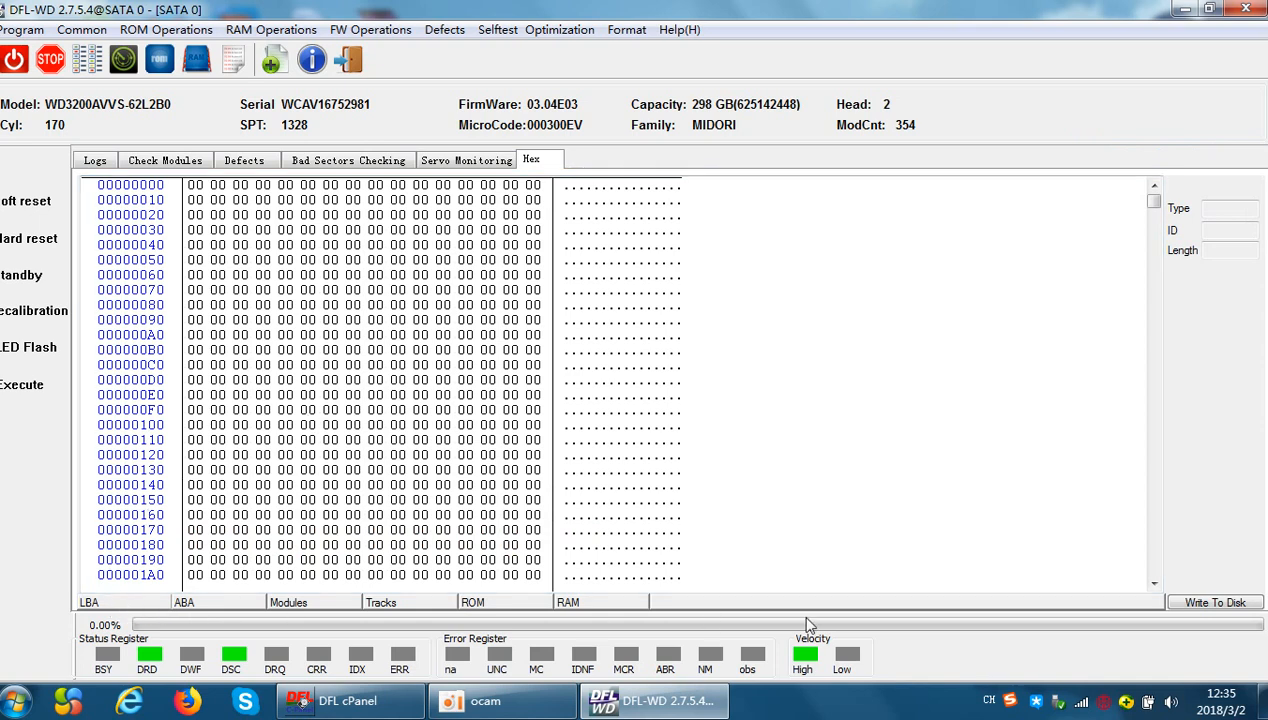
mouse_move(200, 613)
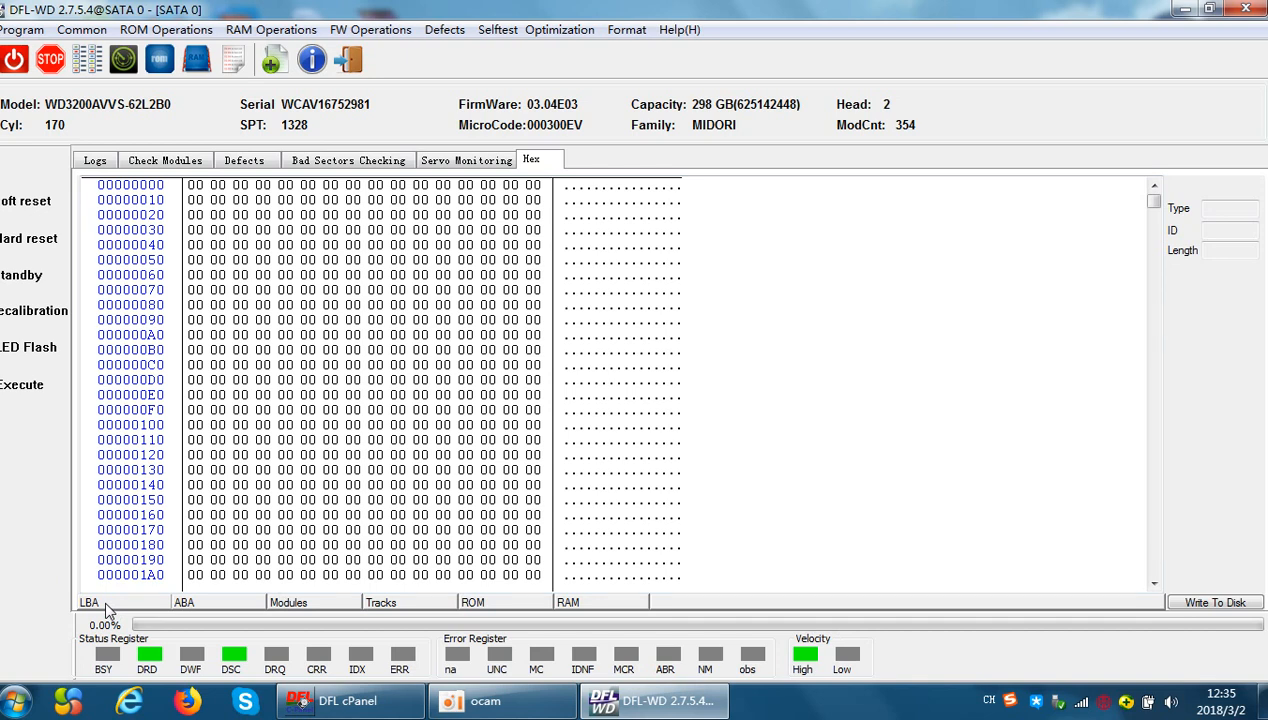
mouse_move(204, 614)
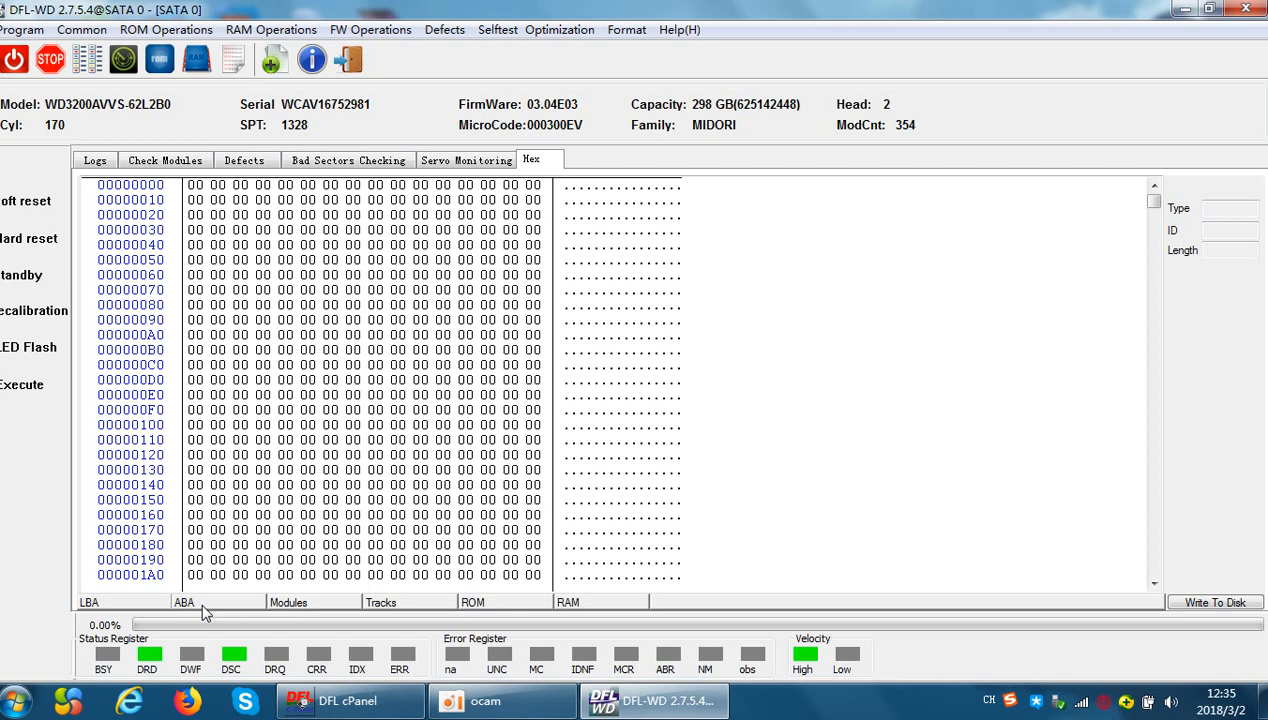
mouse_move(197, 610)
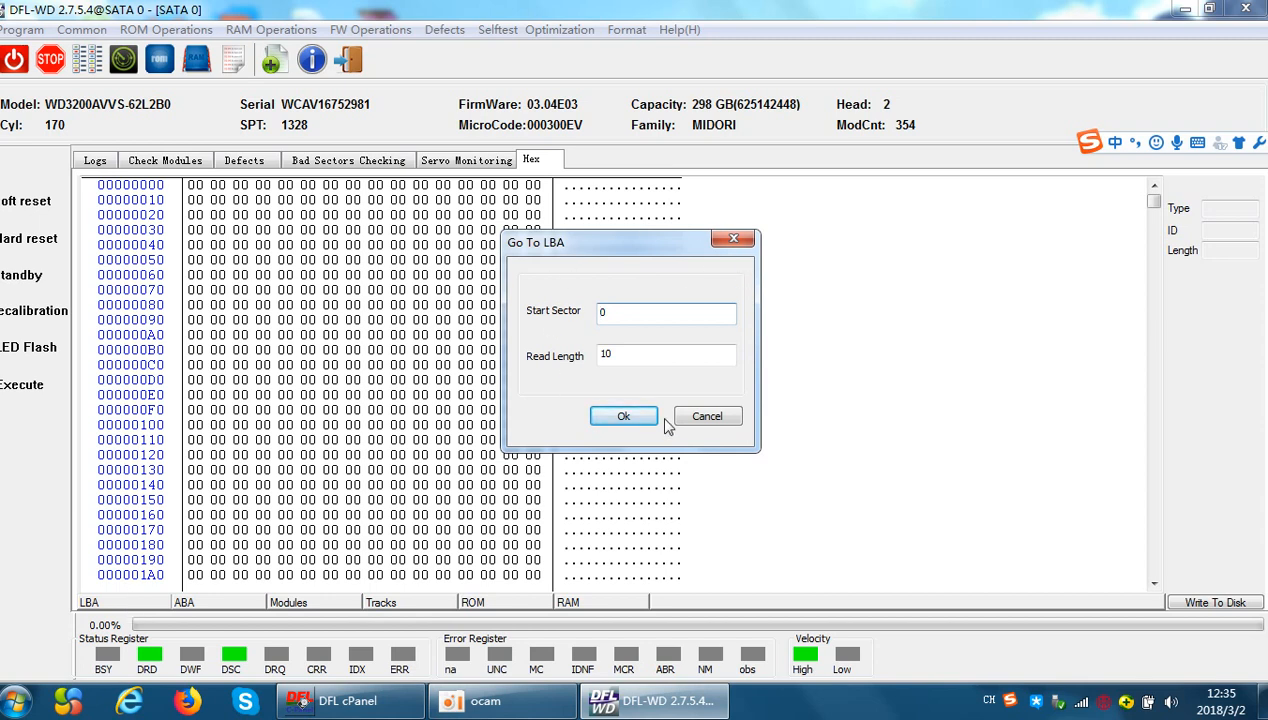
- Confirm Go To LBA with start sector 0 and read length 10
click(623, 416)
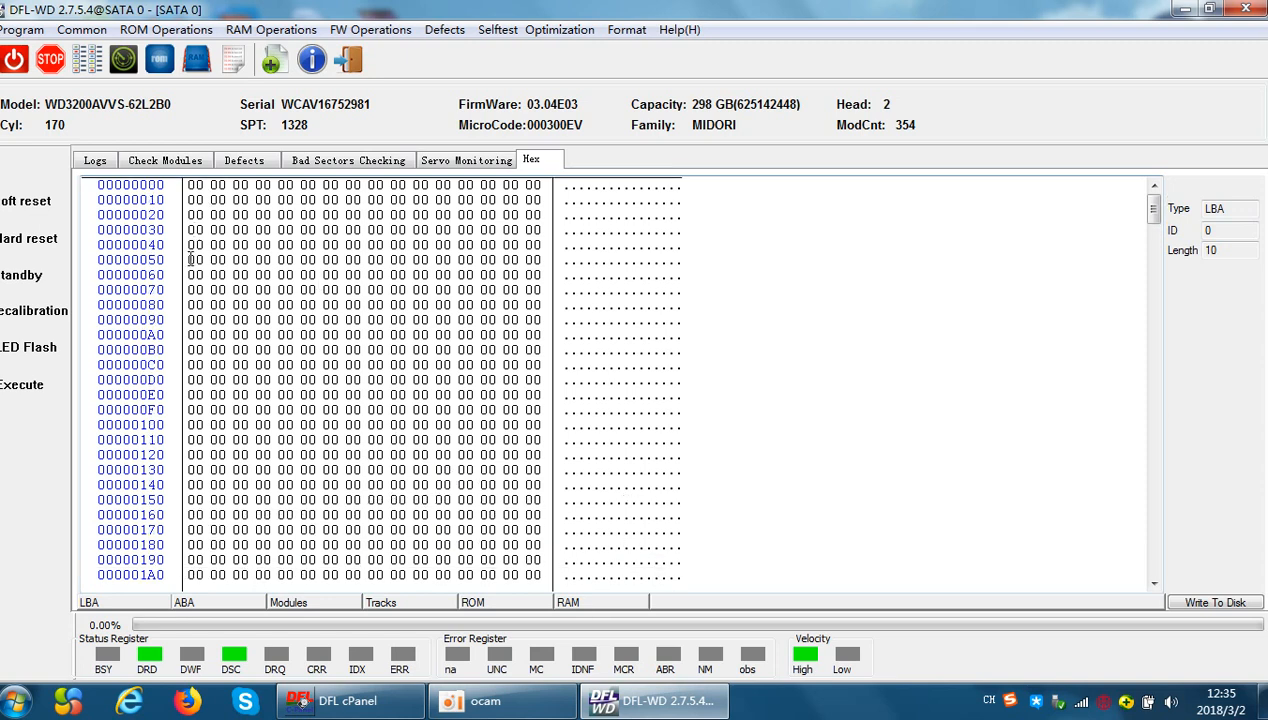
- Set the first byte of LBA sector 0 to 01, write it to disk, and dismiss Write OK
click(195, 184)
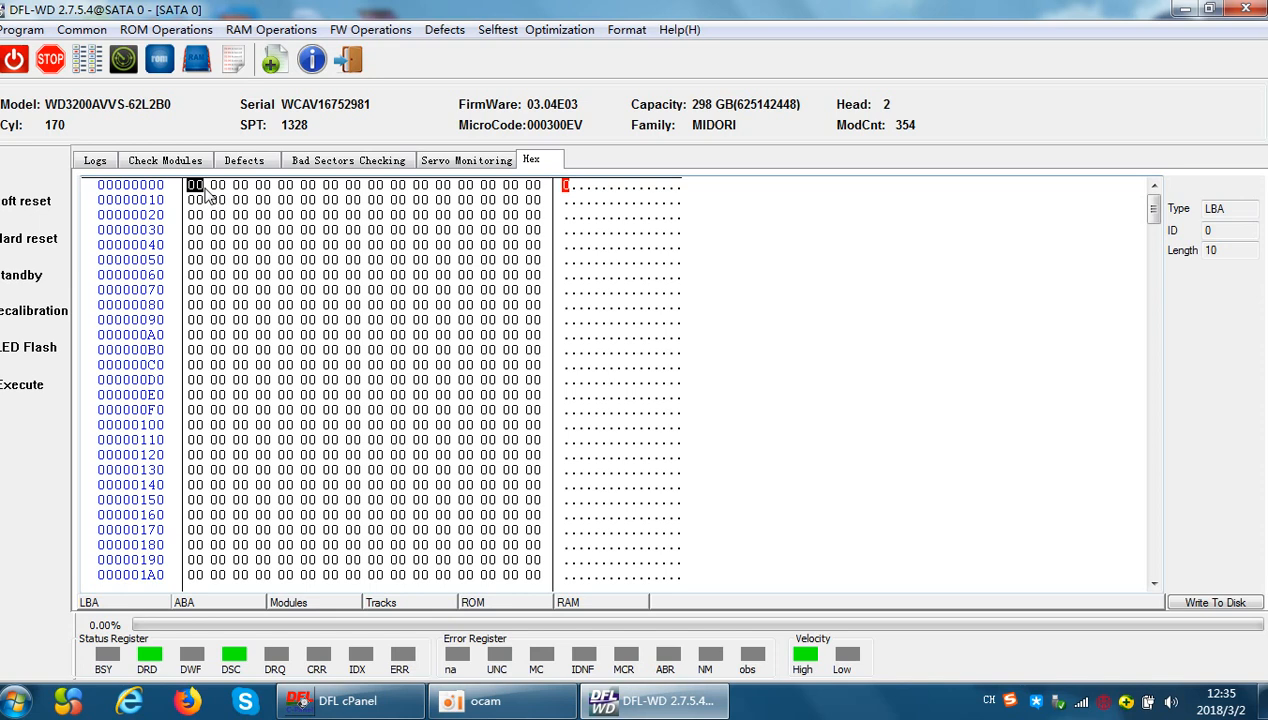
mouse_move(203, 197)
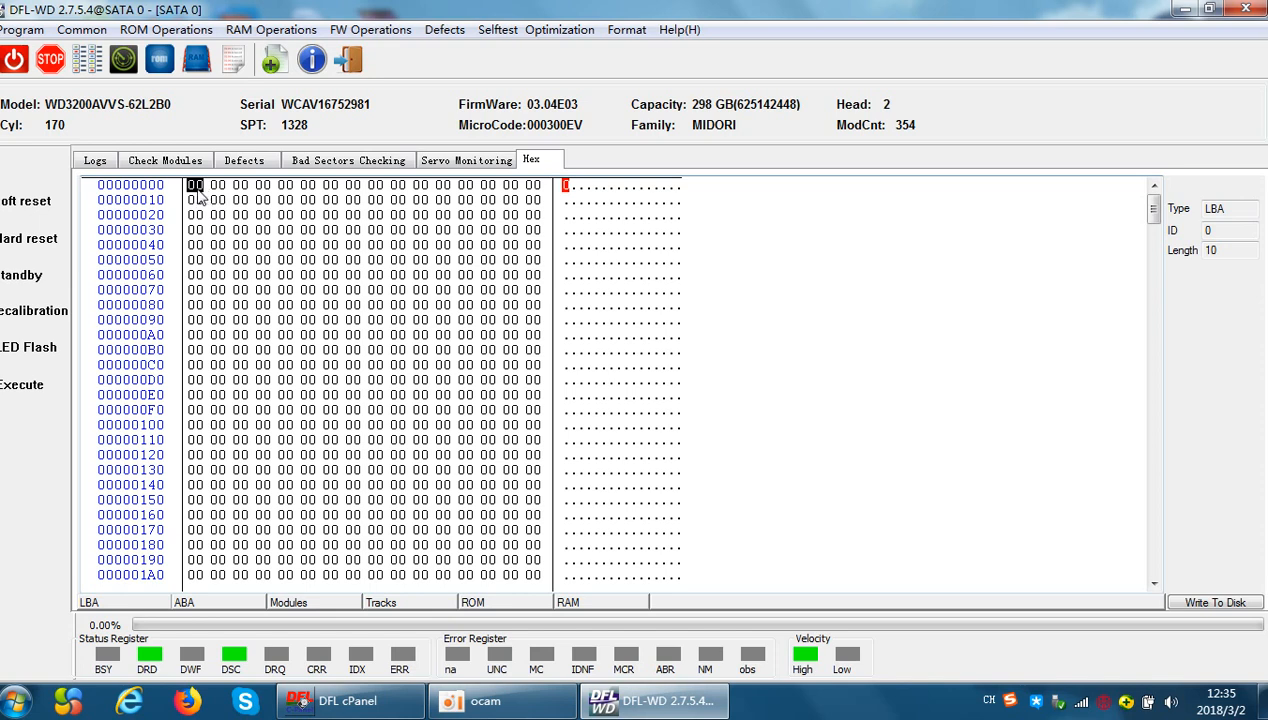
text(01)
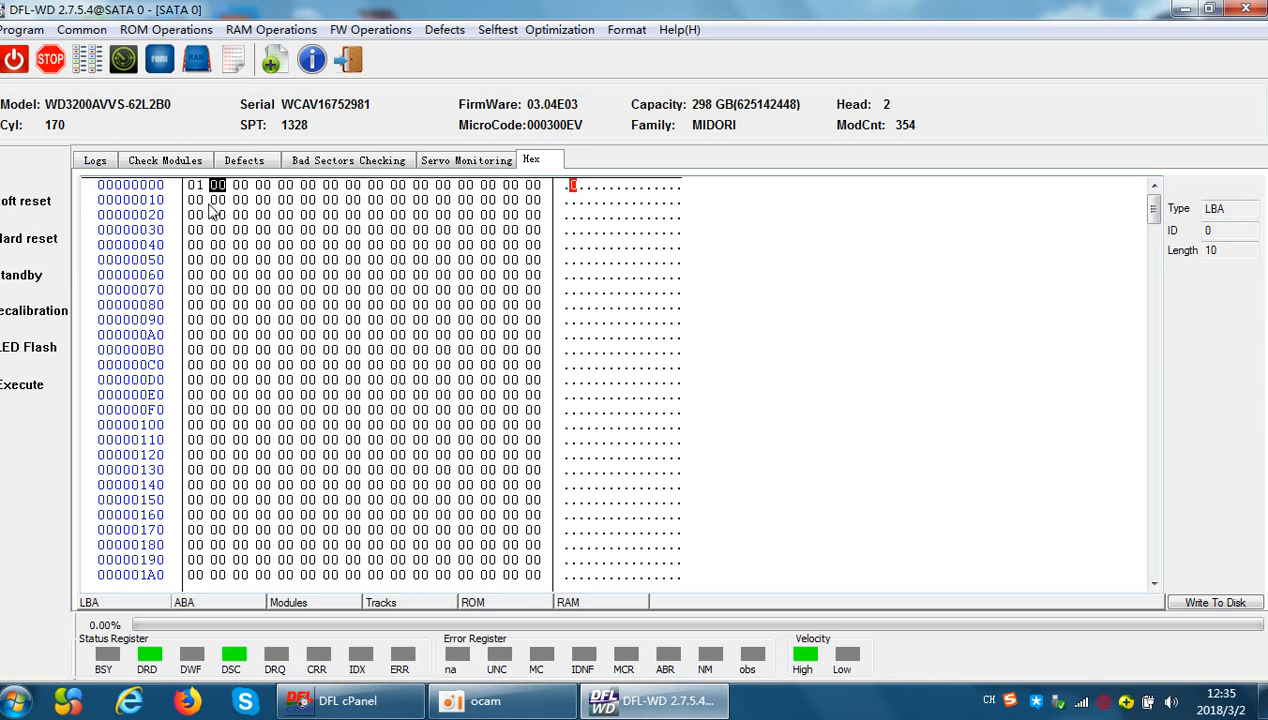
click(1214, 602)
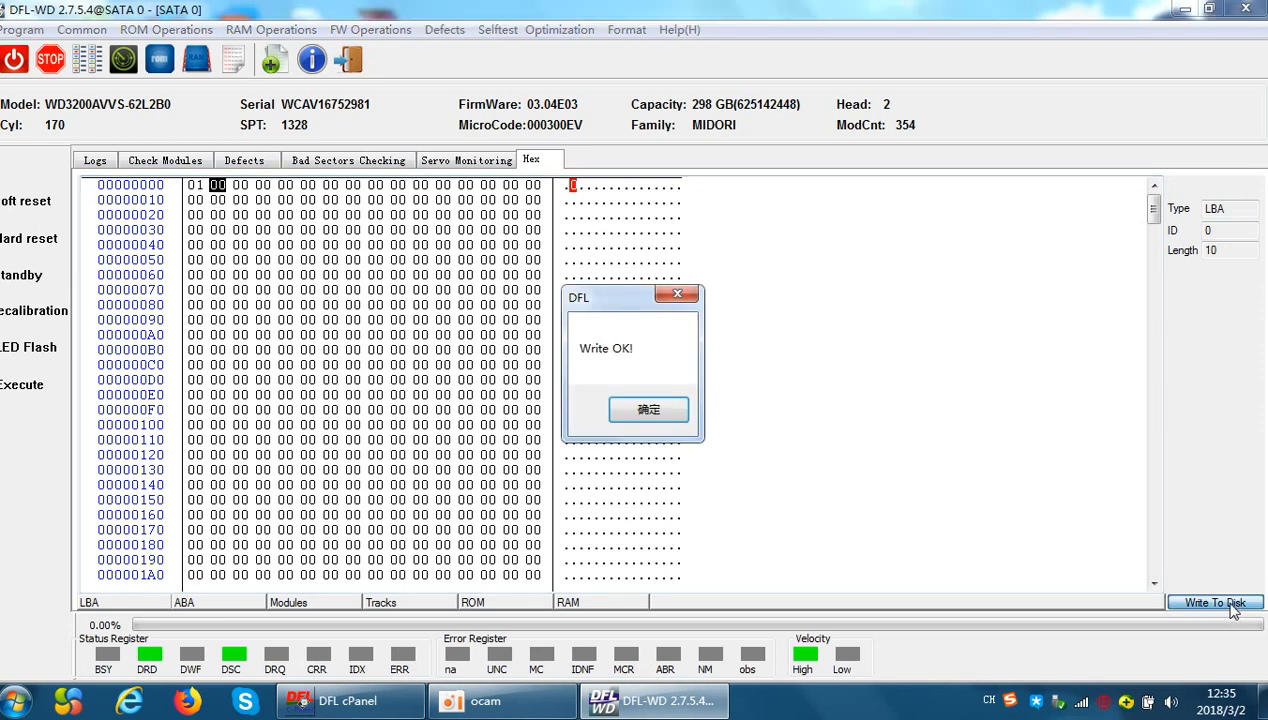
click(648, 409)
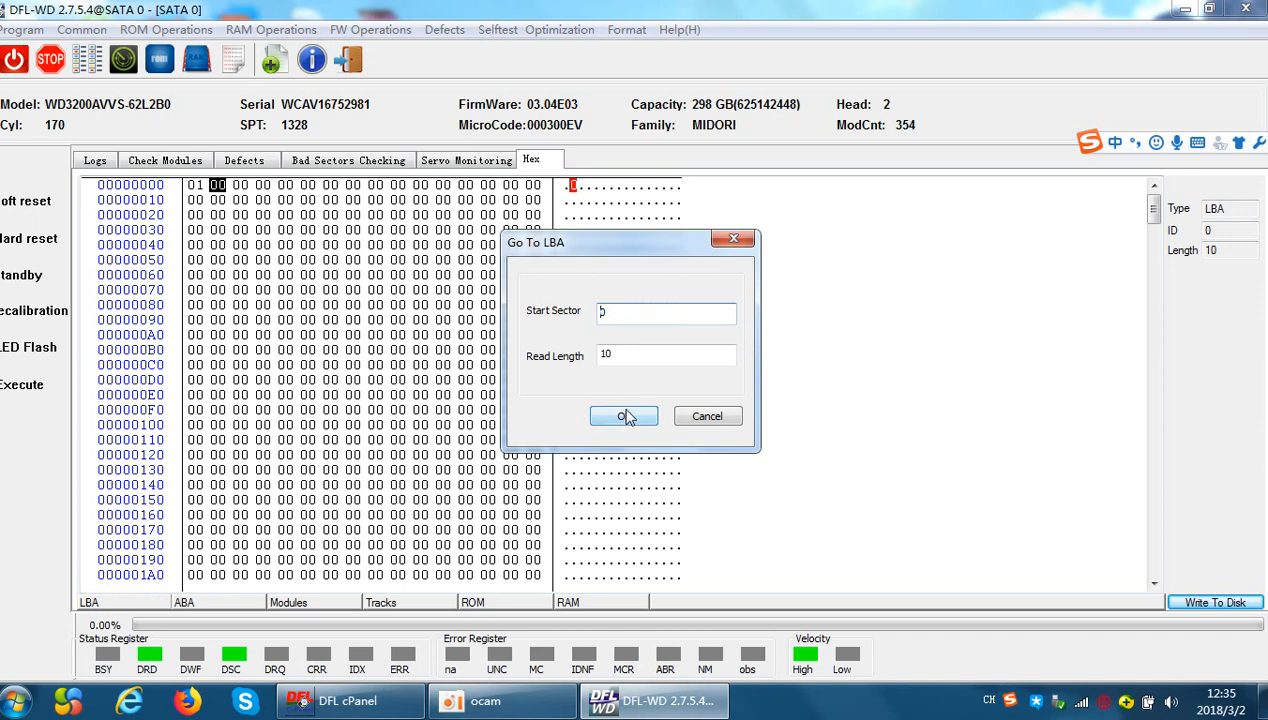
- Re-read LBA sector 0 to verify the 01 byte, then open the ABA prompt
click(623, 416)
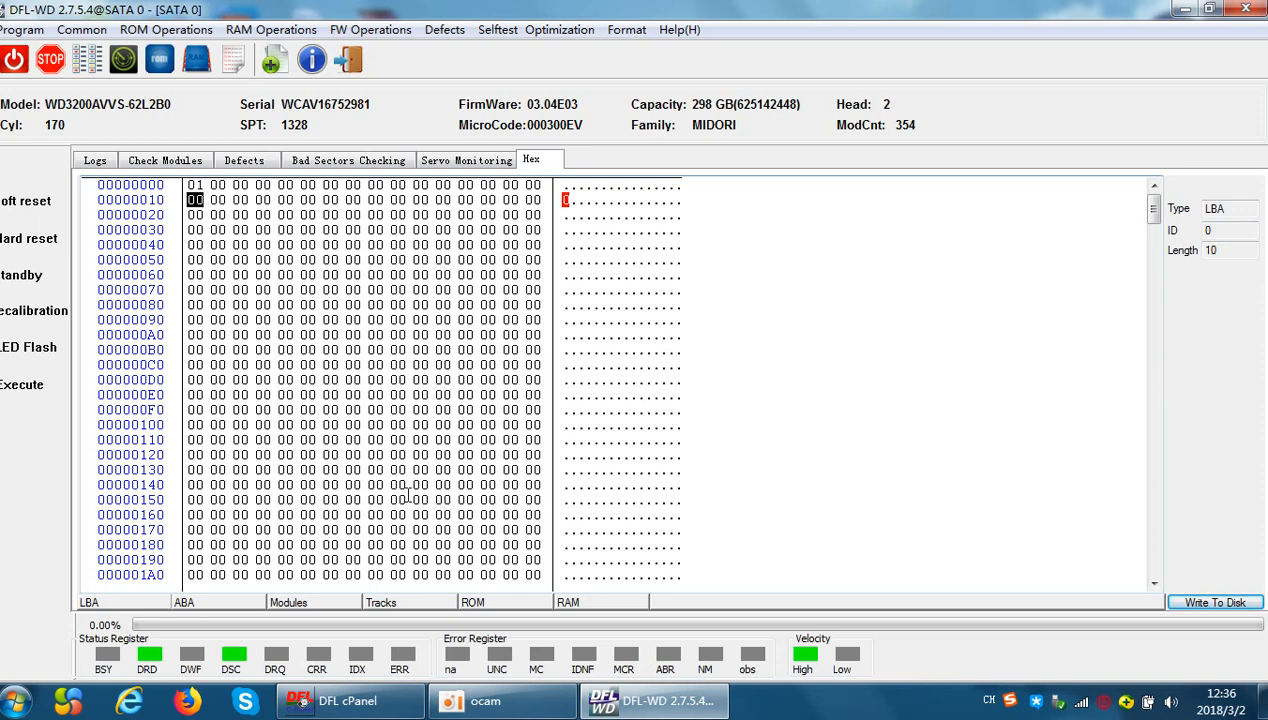
mouse_move(302, 324)
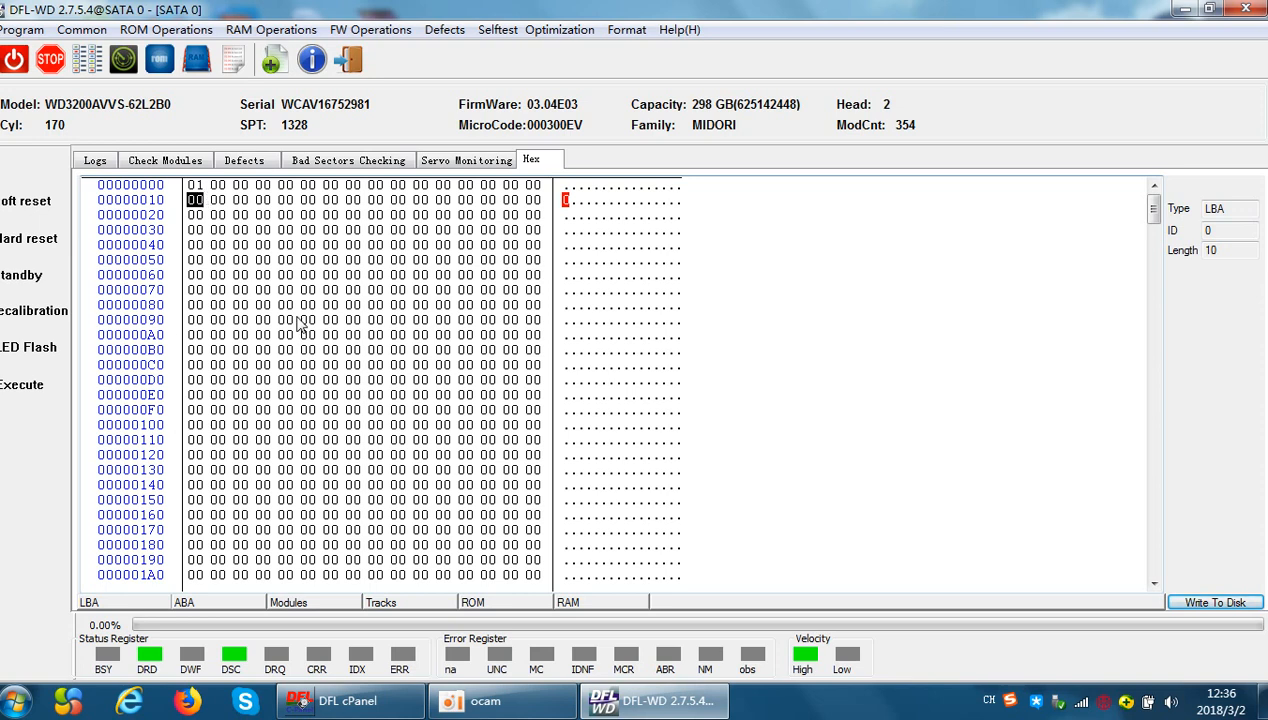
mouse_move(253, 247)
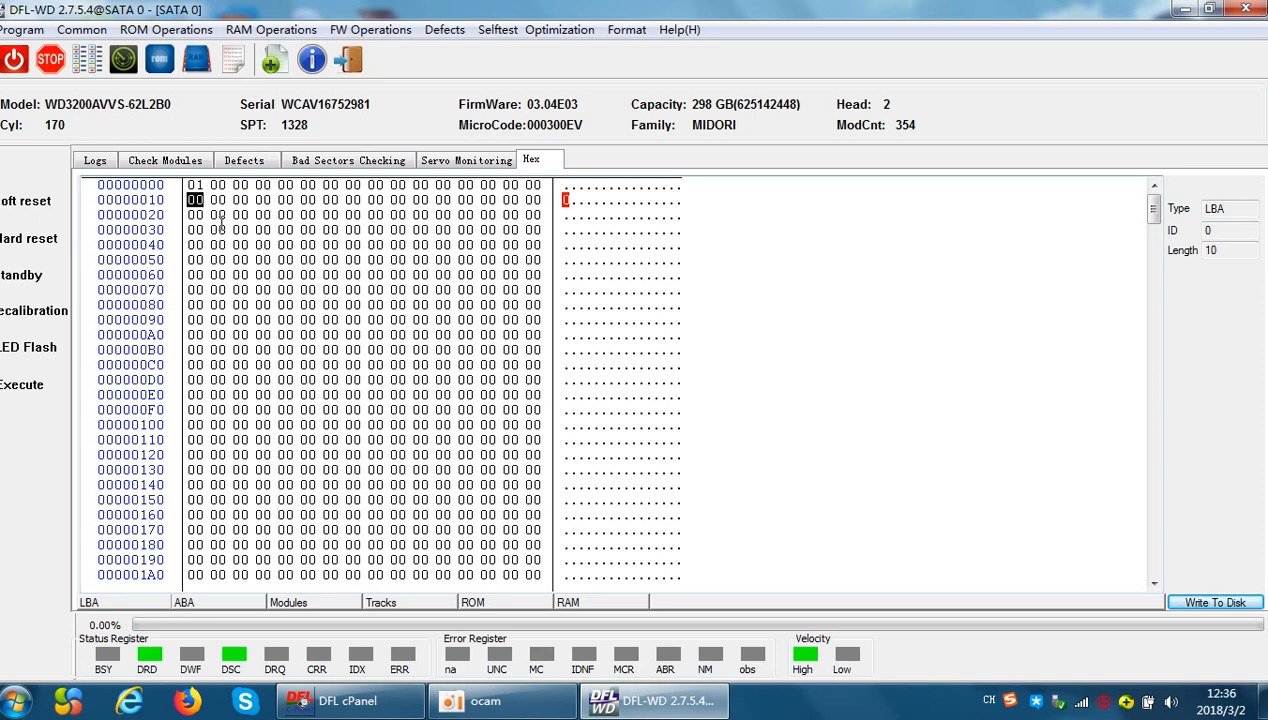
click(217, 199)
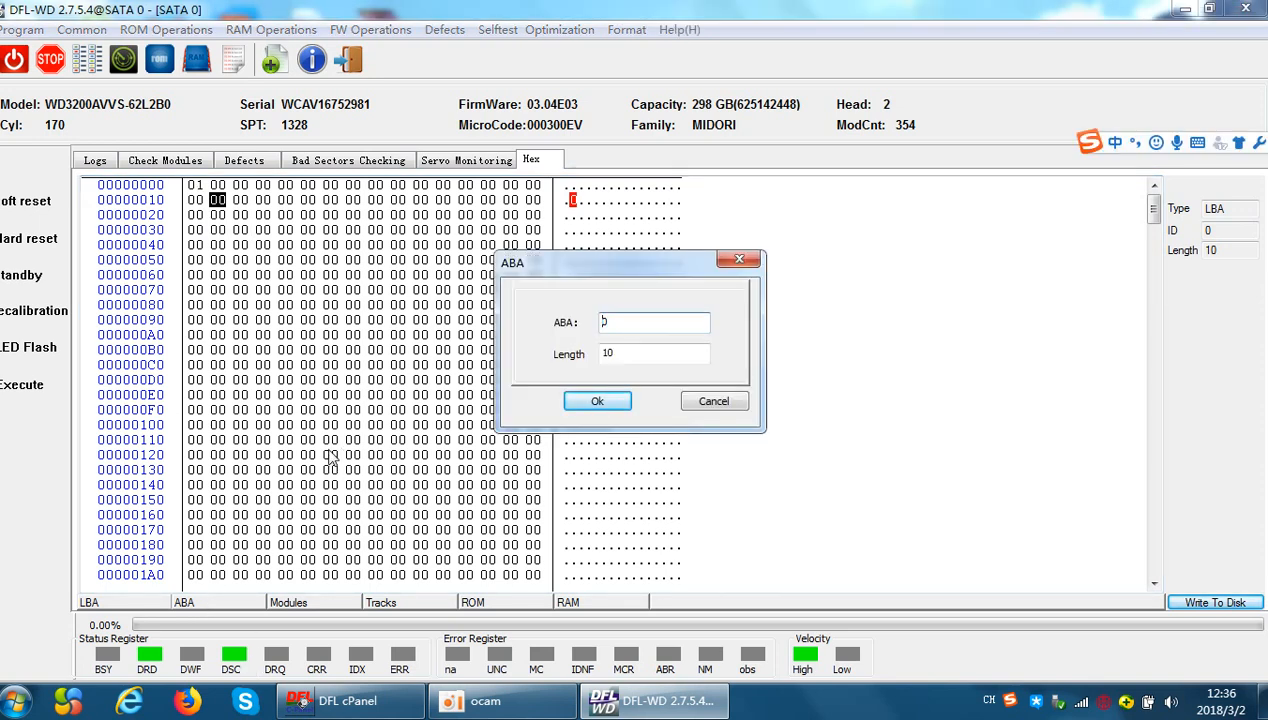
- Read ABA 0 and write byte 11 at offset 20 to disk
text(0)
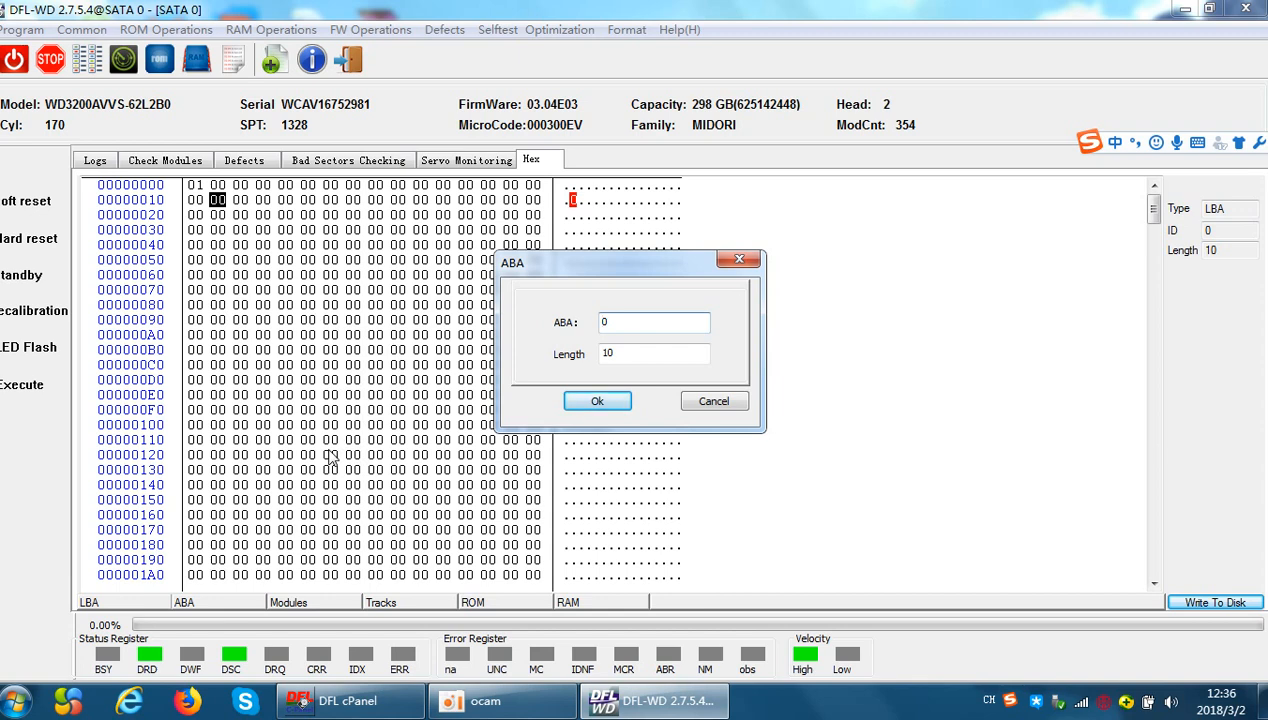
click(597, 401)
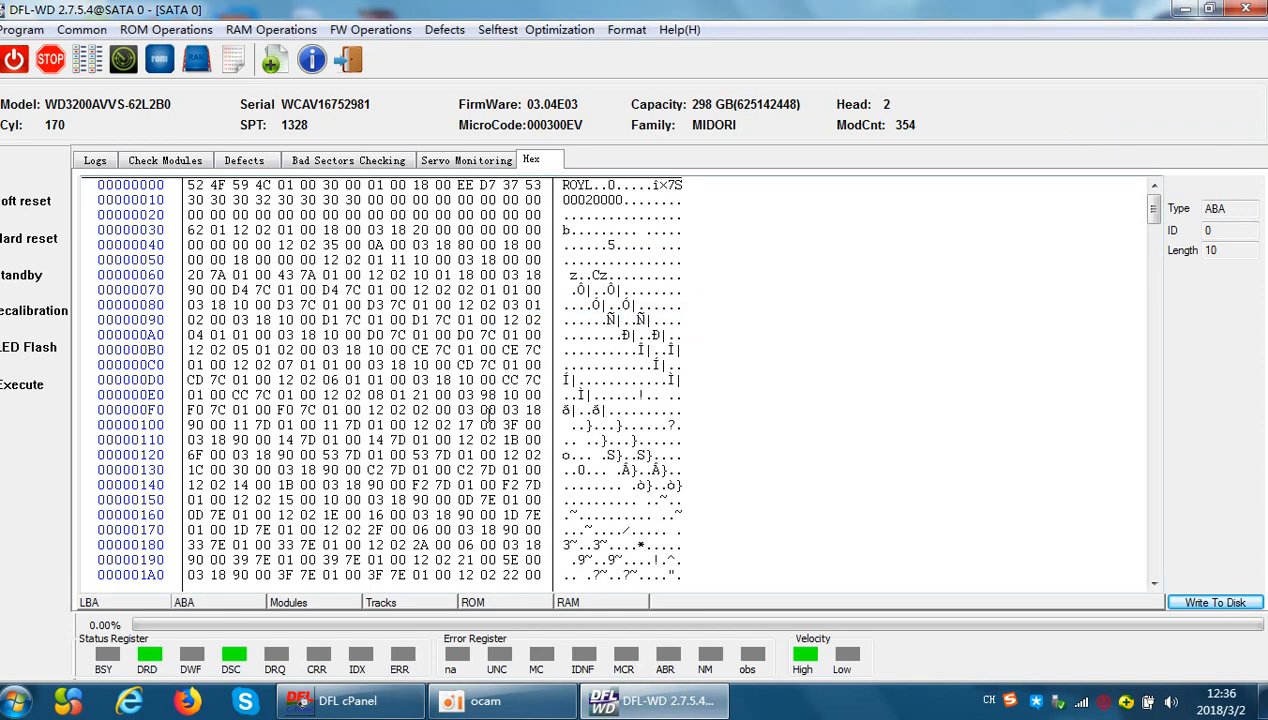
scroll(down, 3)
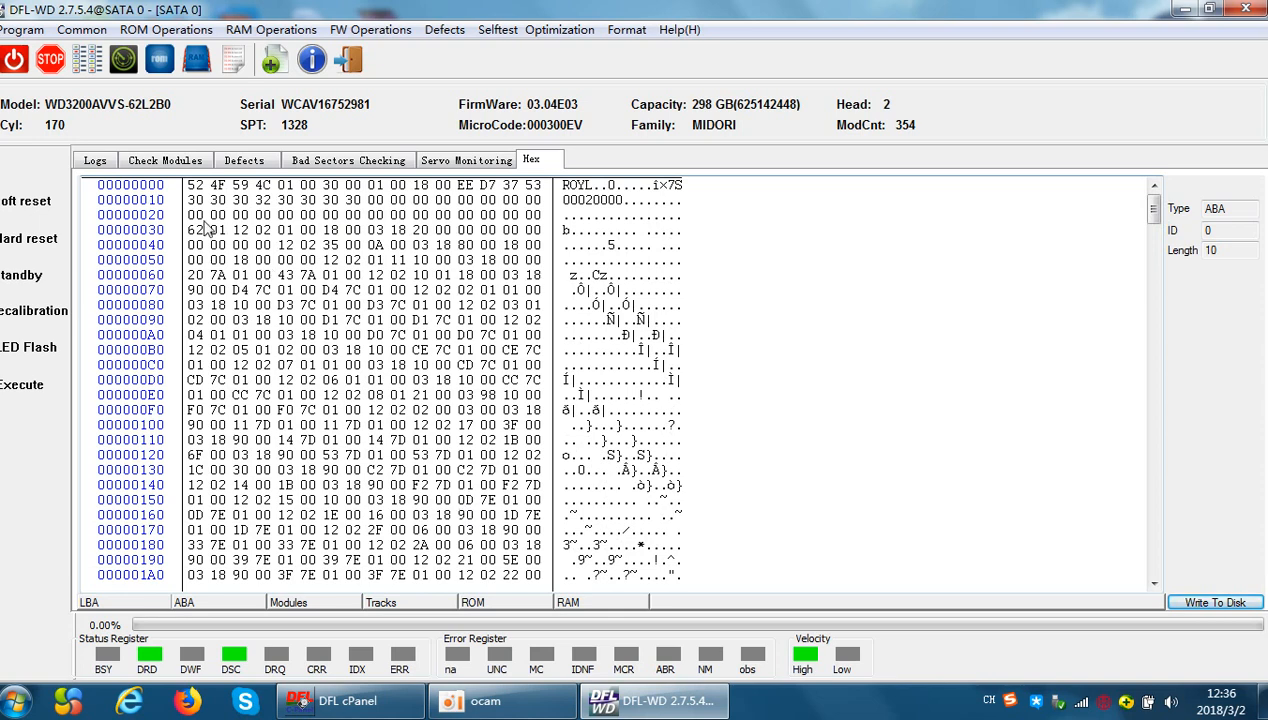
mouse_move(200, 220)
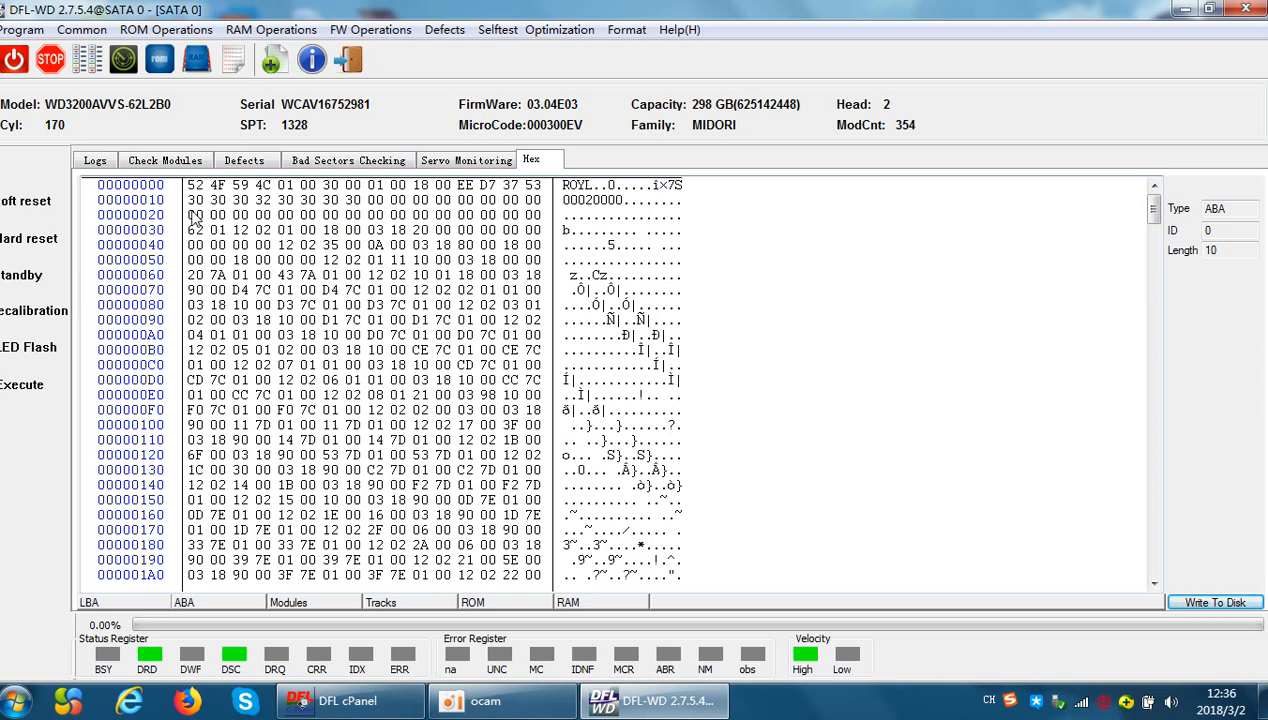
click(195, 215)
text(10)
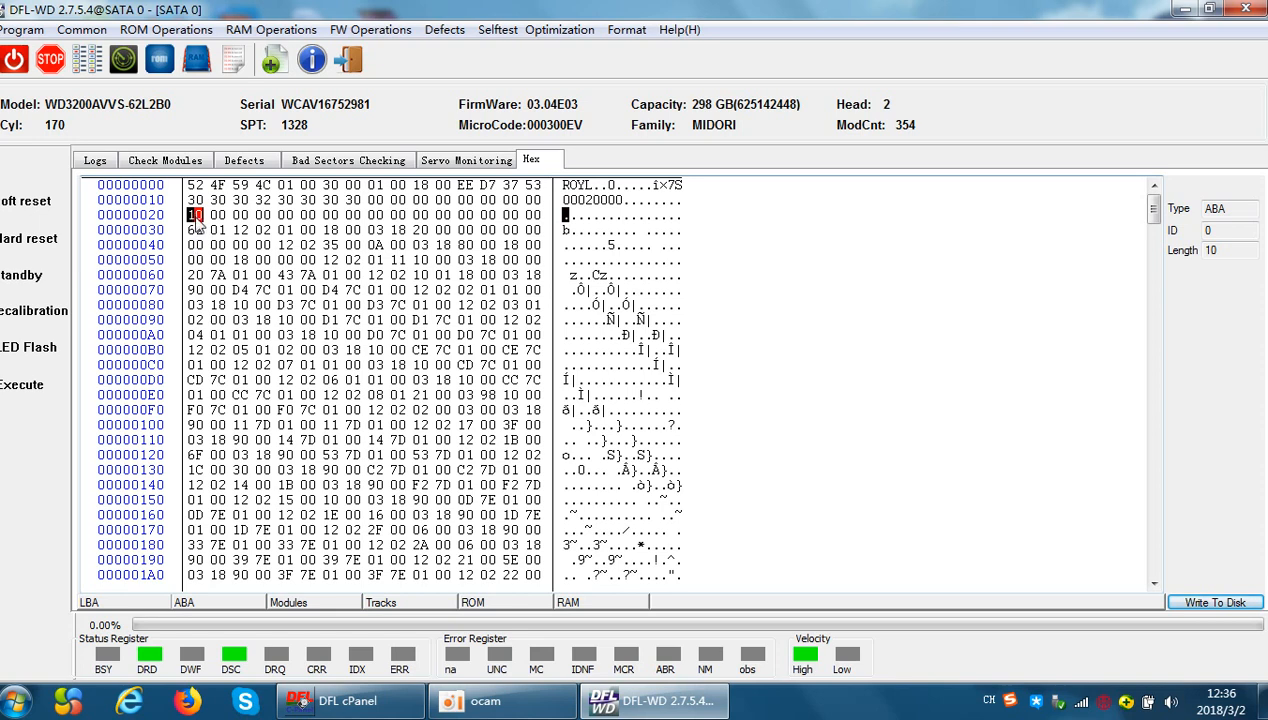
click(217, 215)
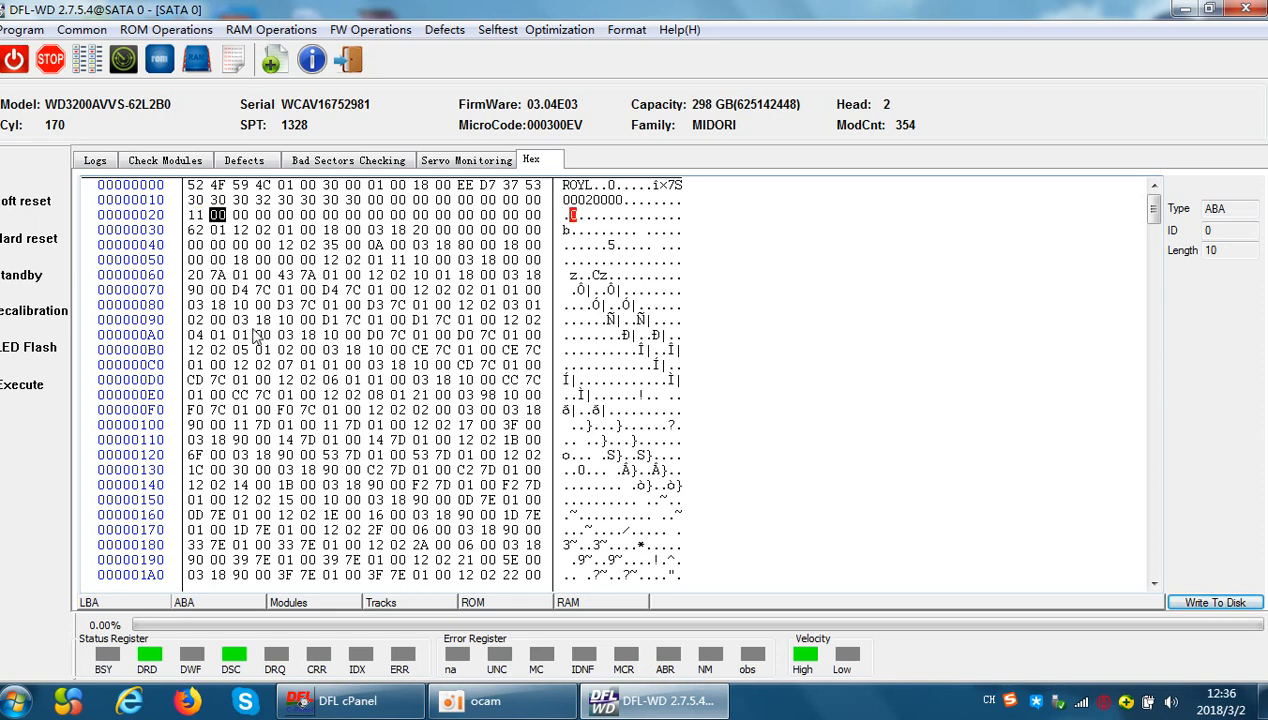
click(1215, 601)
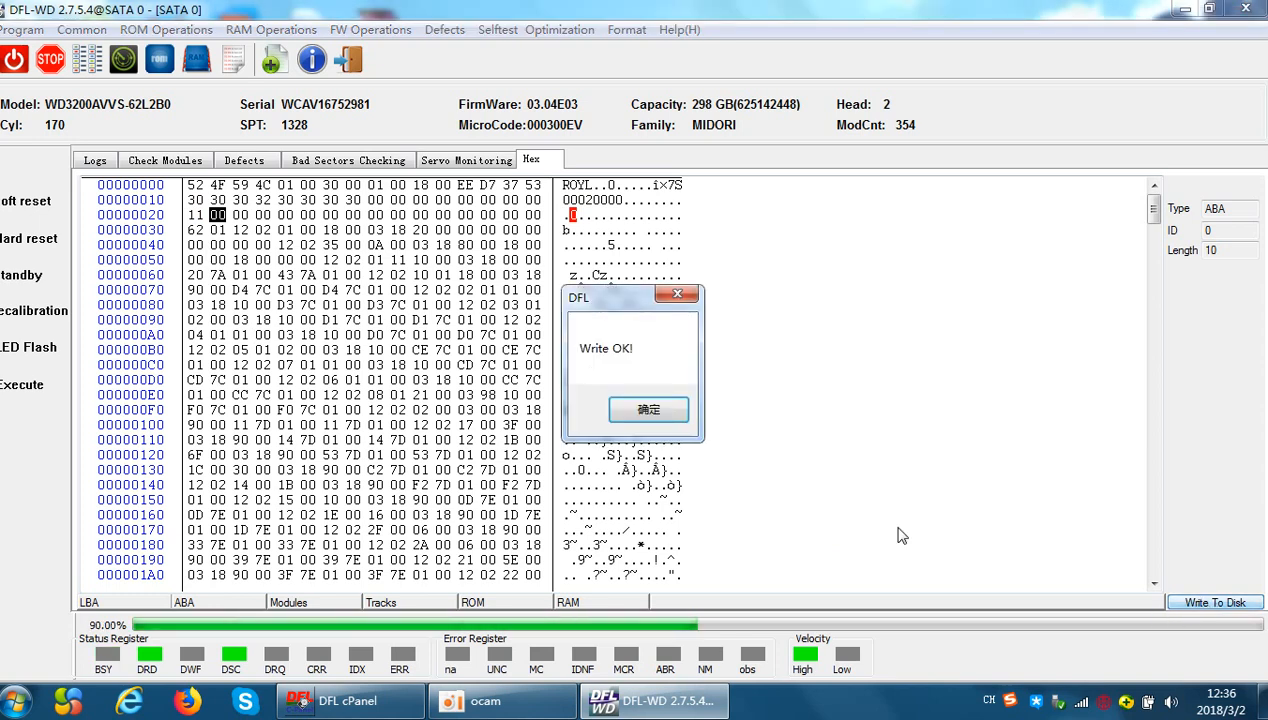
click(648, 409)
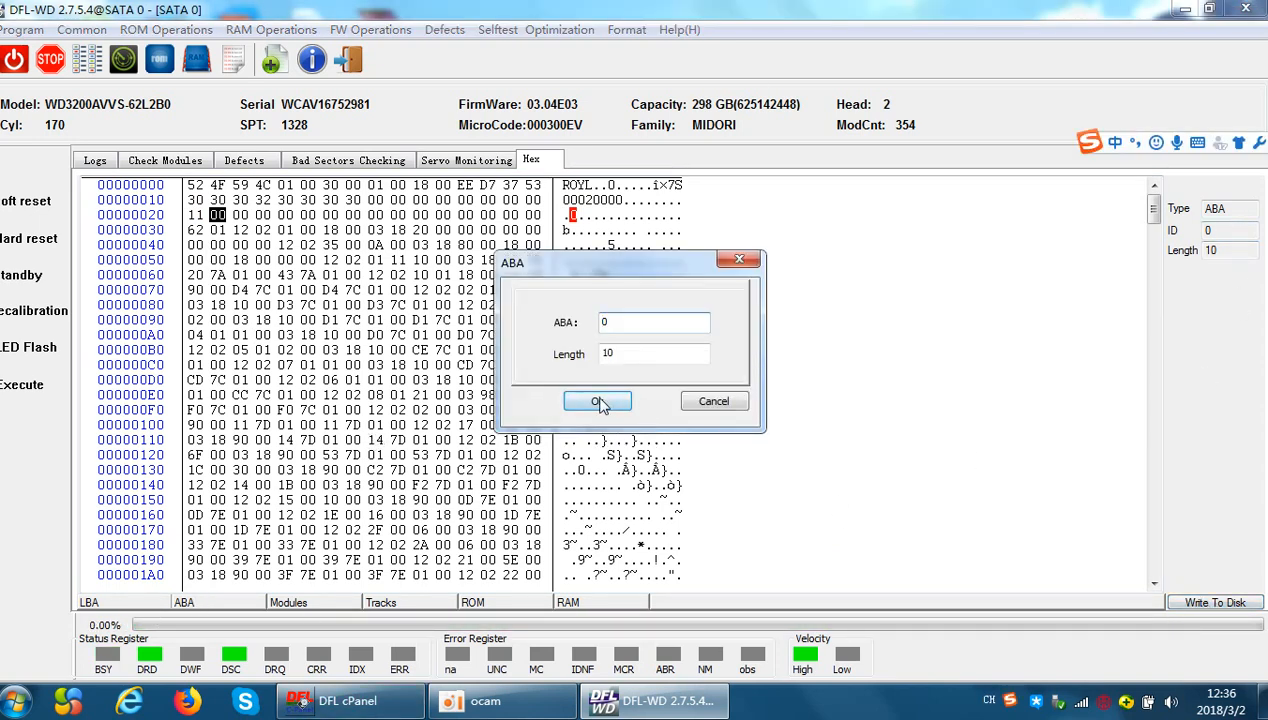
- Reload ABA 0 with length 10 and check offset 20 still reads 11
click(597, 401)
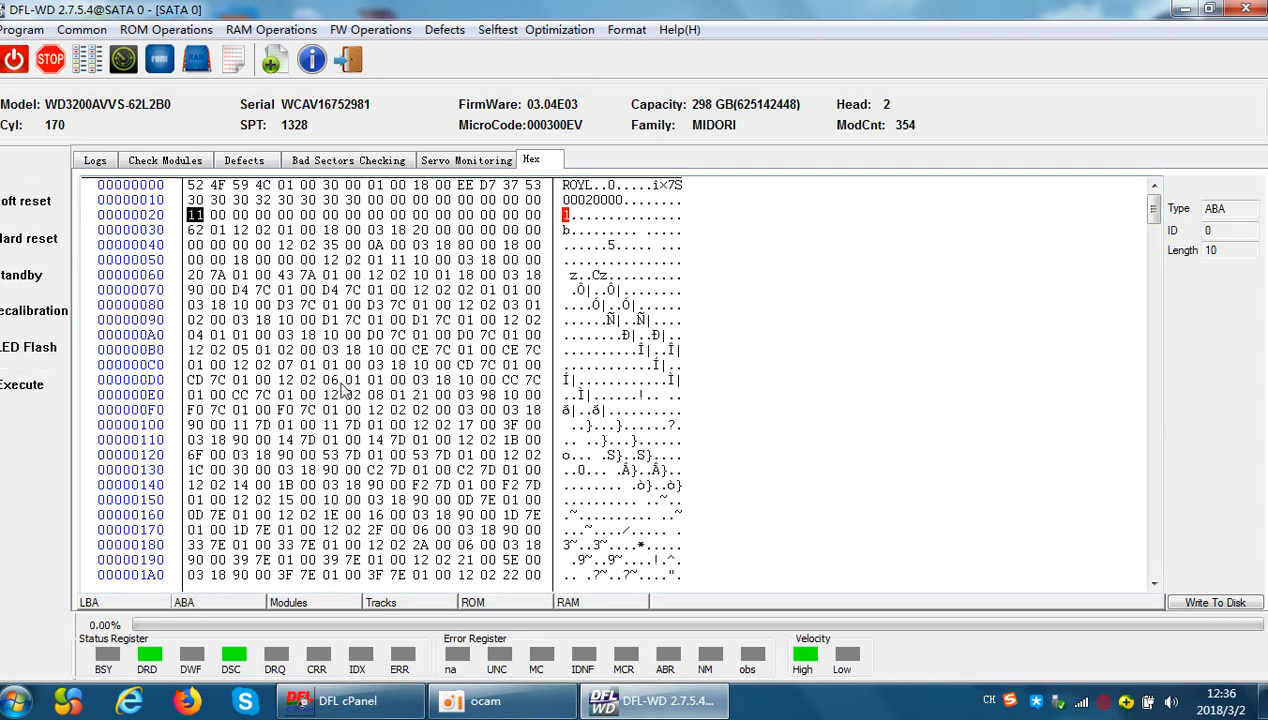
mouse_move(273, 343)
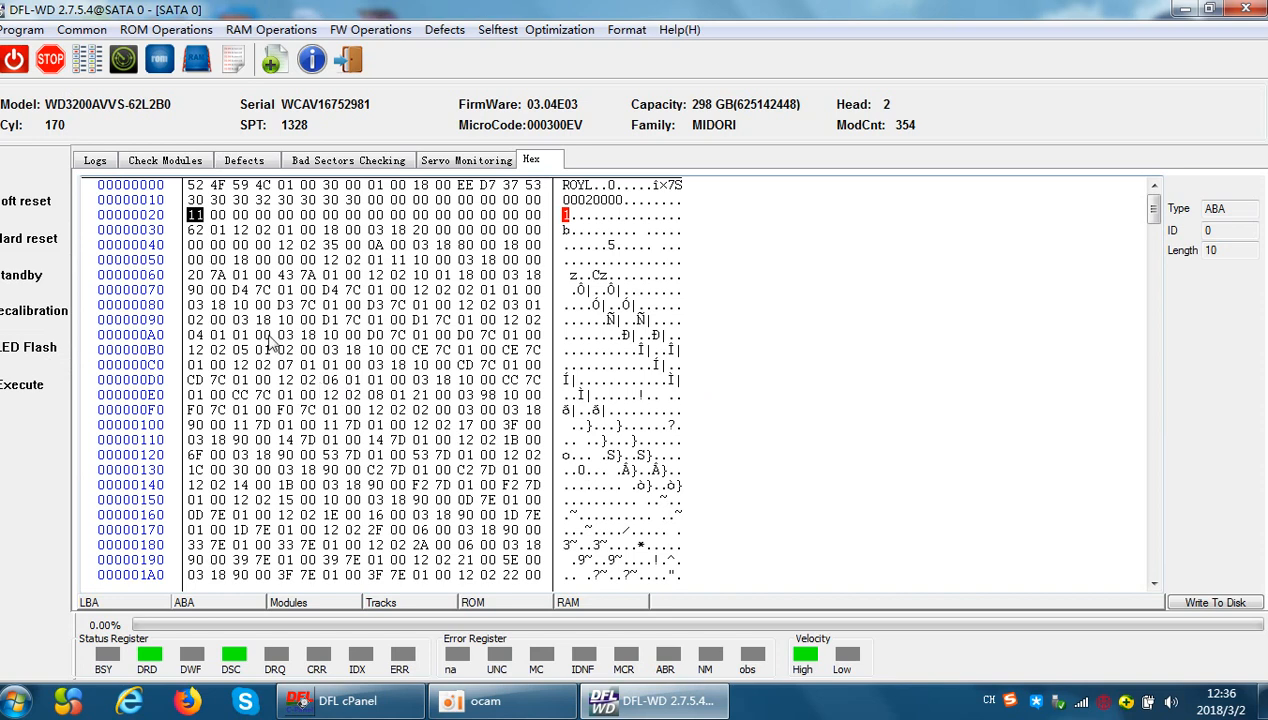
mouse_move(108, 613)
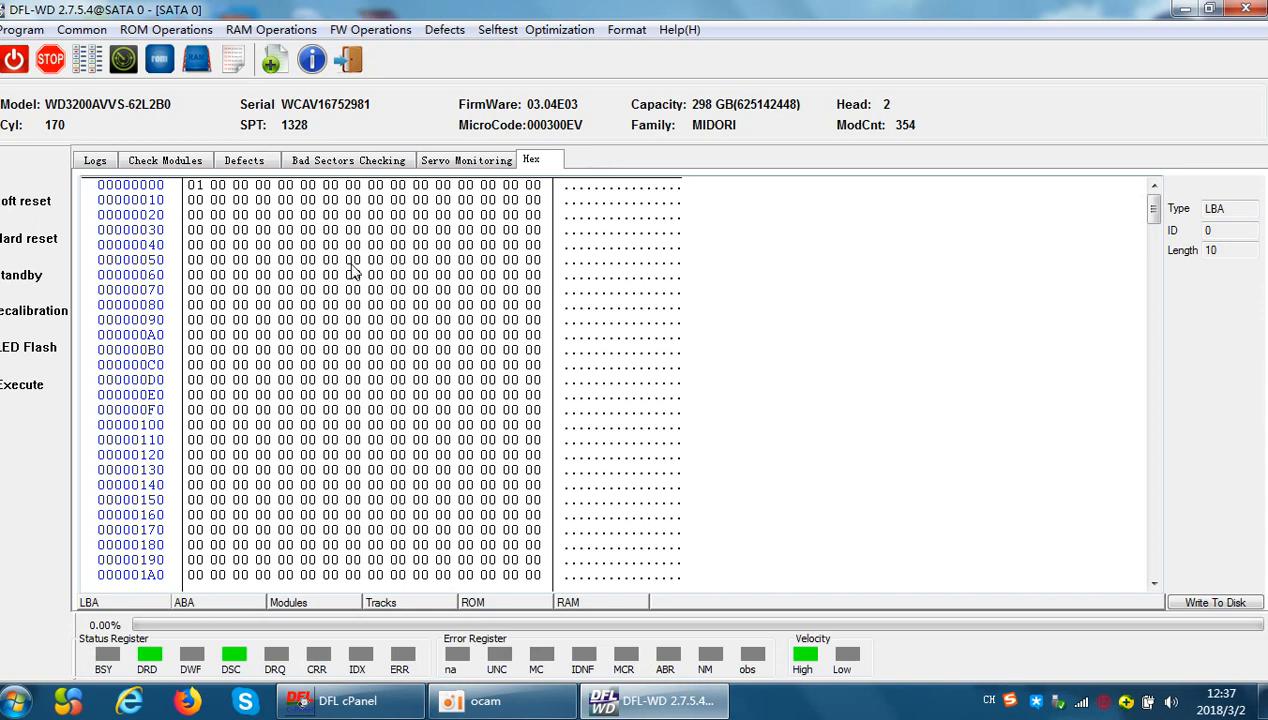
mouse_move(459, 327)
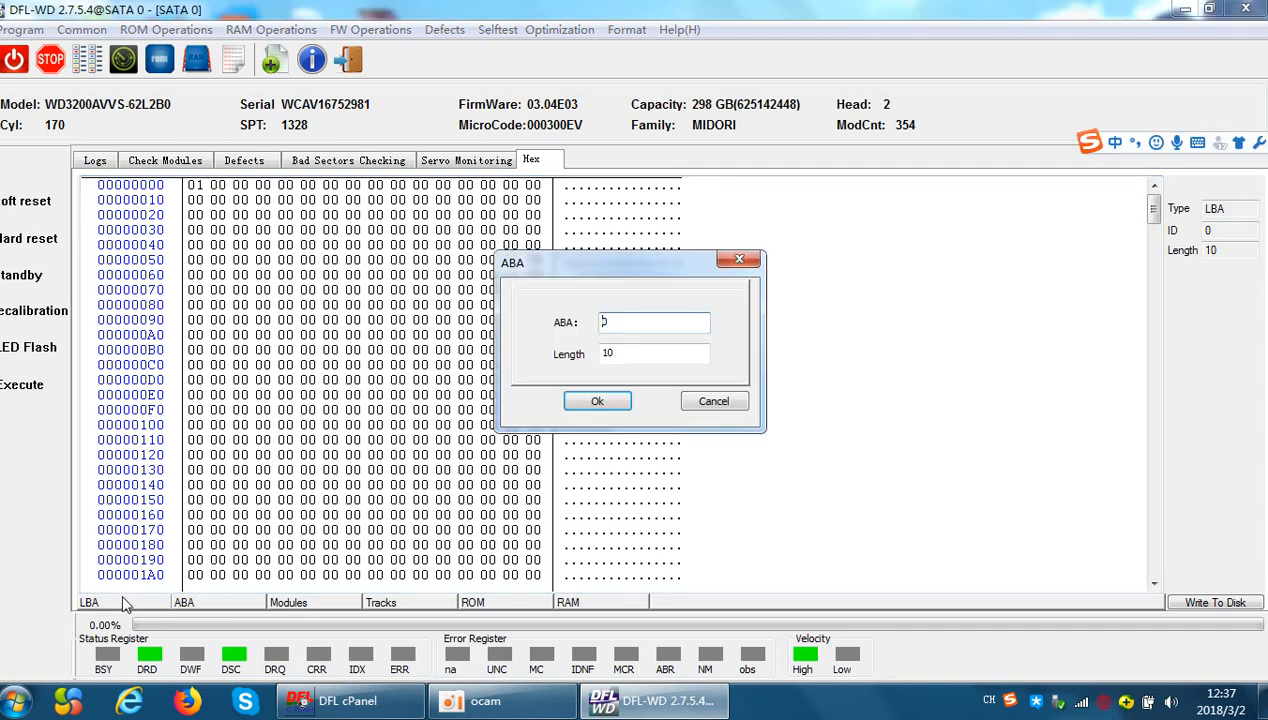
- Cancel the ABA prompt, leaving LBA sector 0 with its leading 01 byte
click(597, 401)
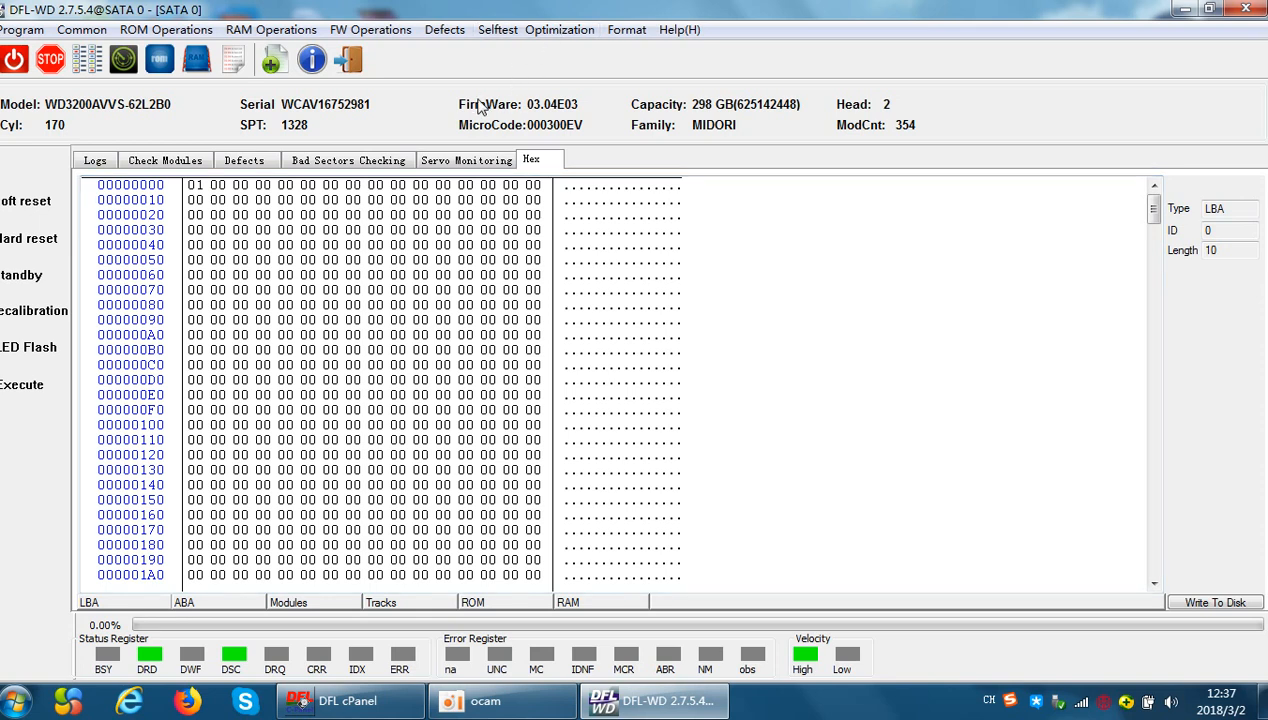
click(166, 29)
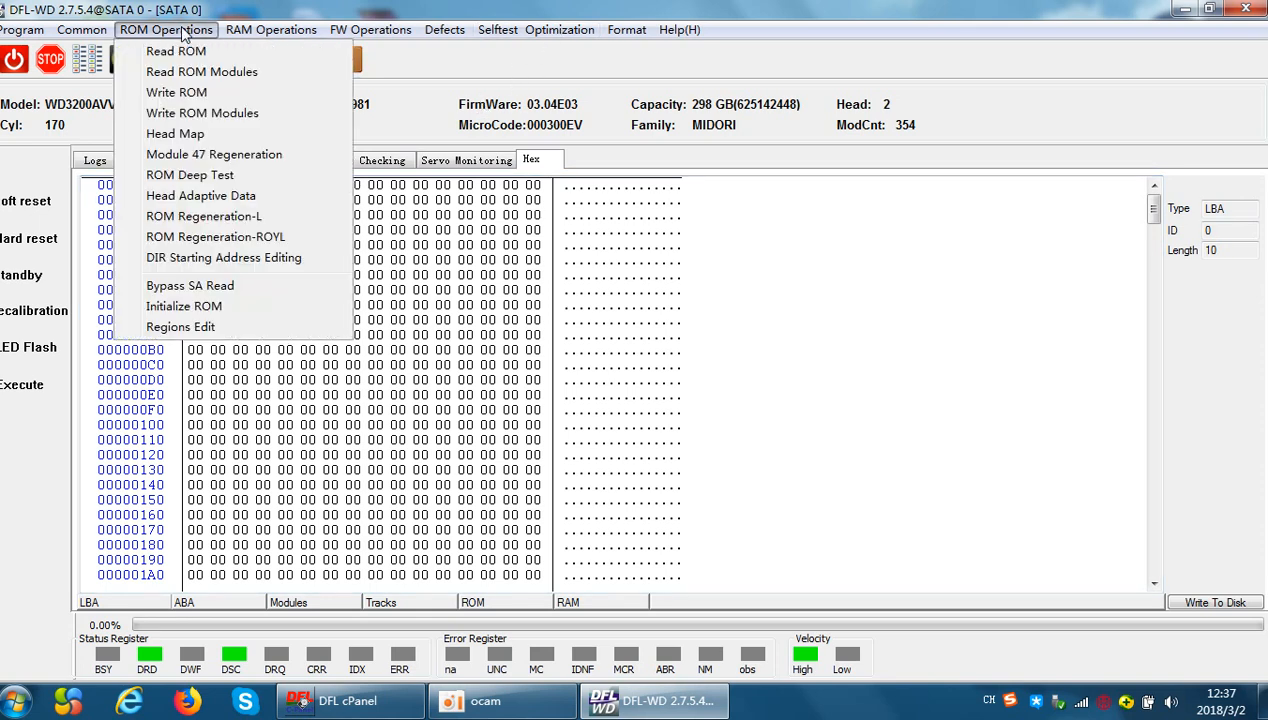
click(175, 133)
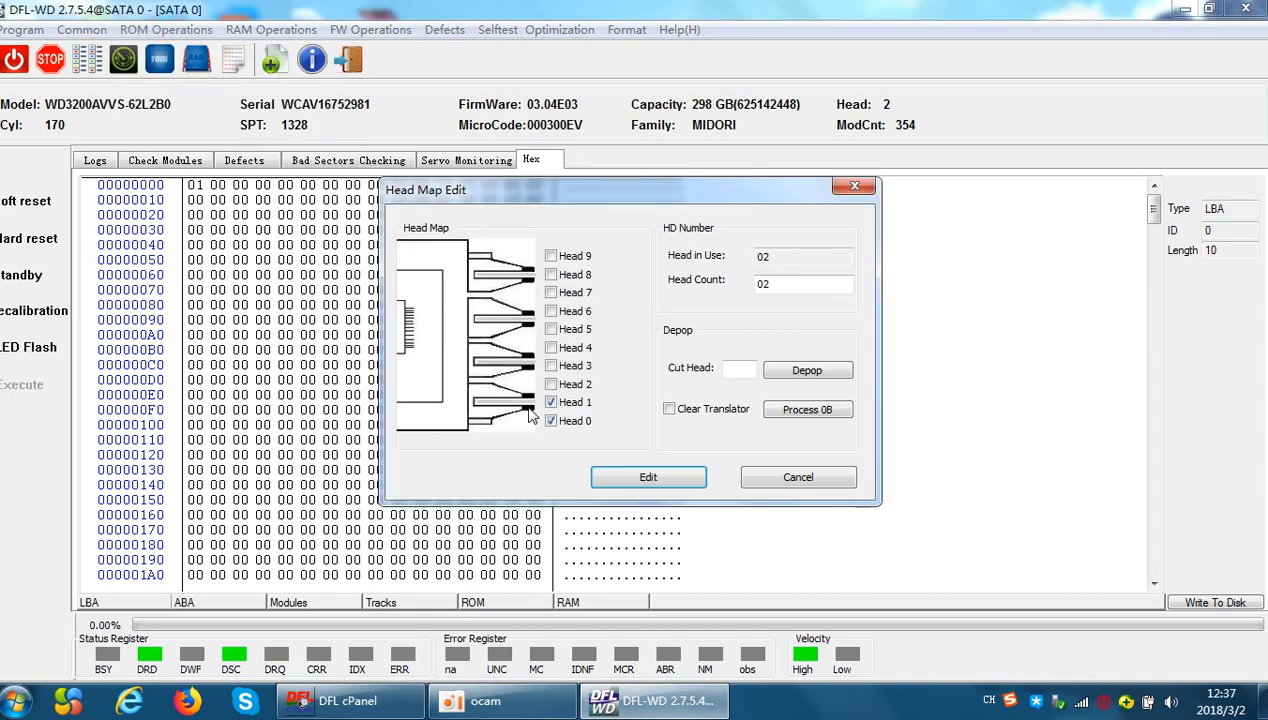
click(550, 420)
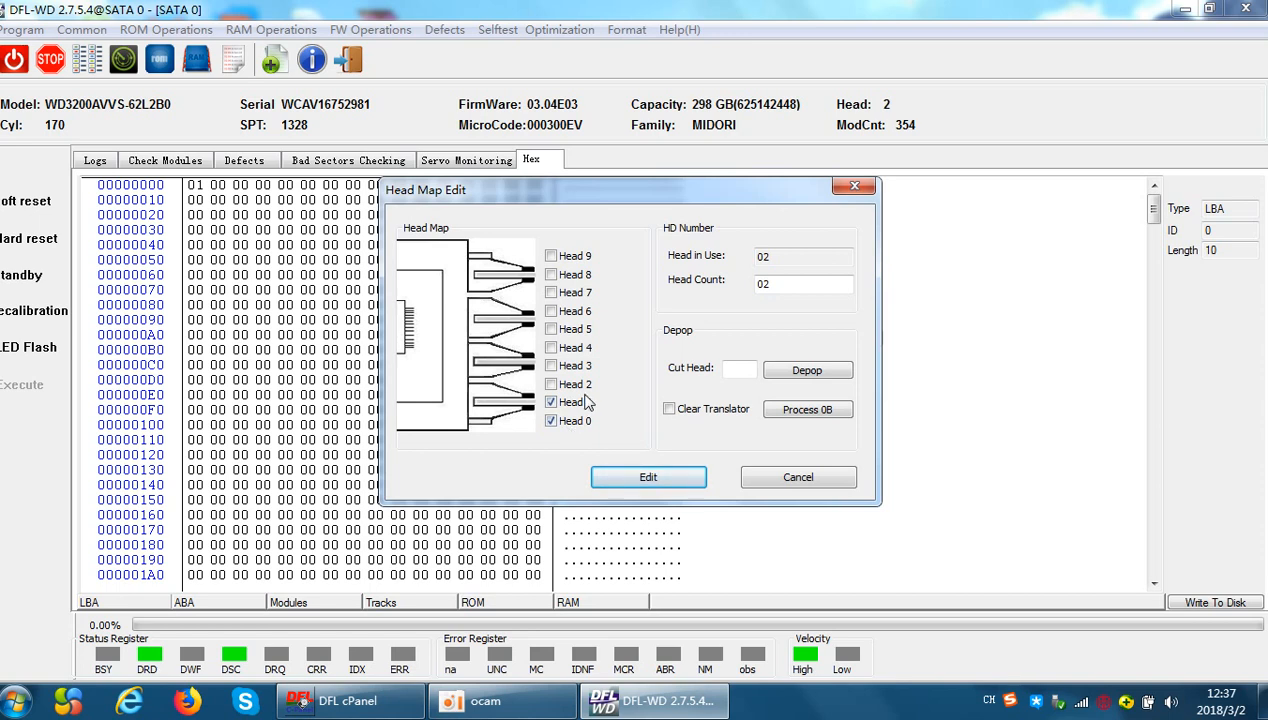
click(551, 402)
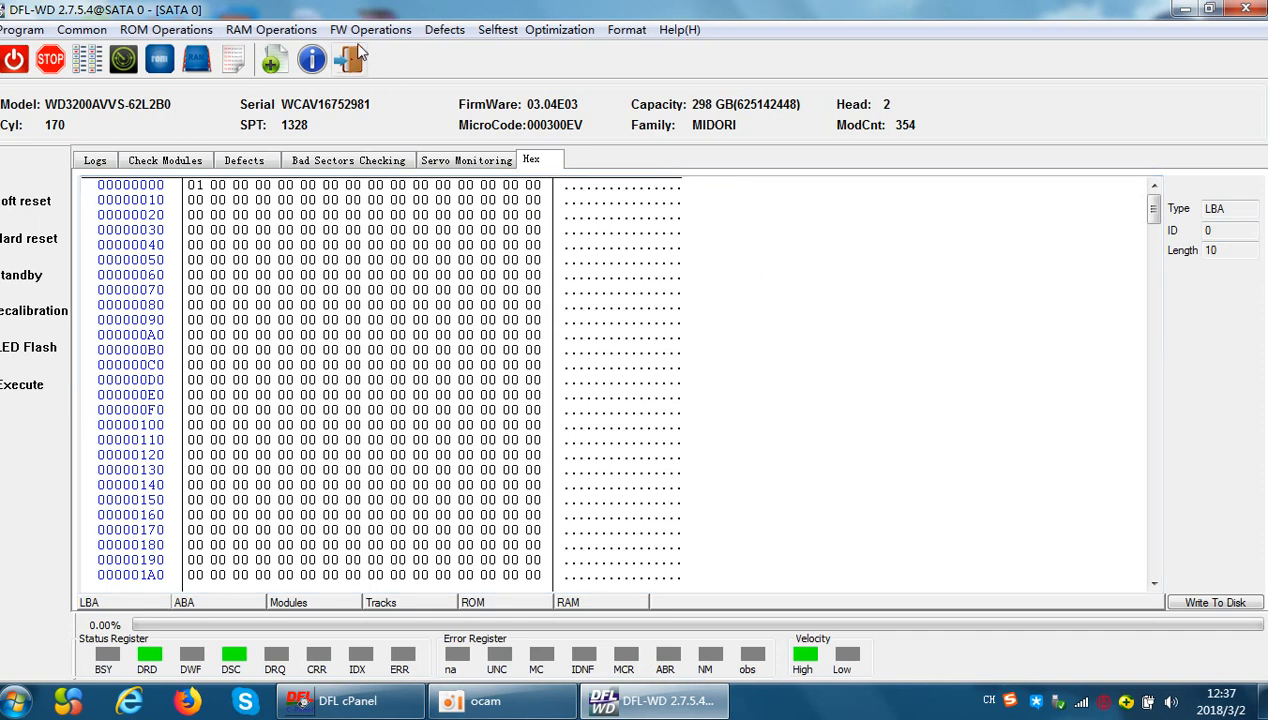
- Show the firmware operations list with its check-modules and head read/write test options
click(370, 29)
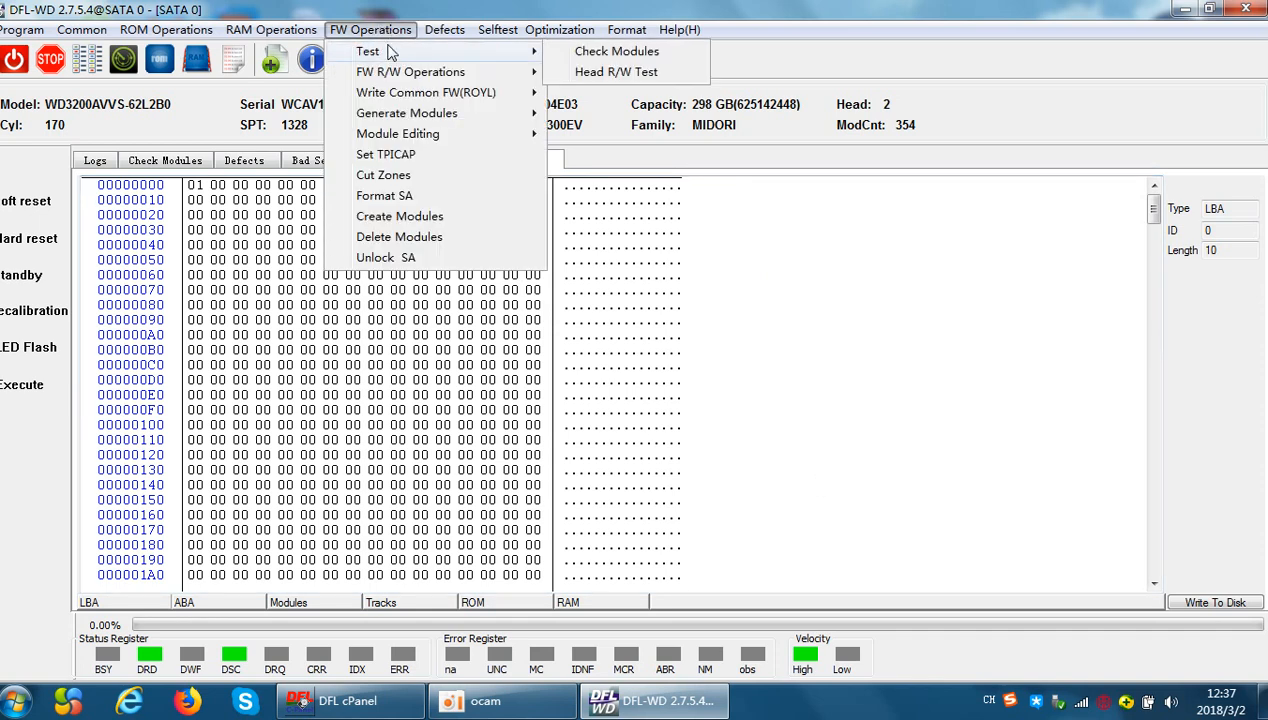
mouse_move(390, 45)
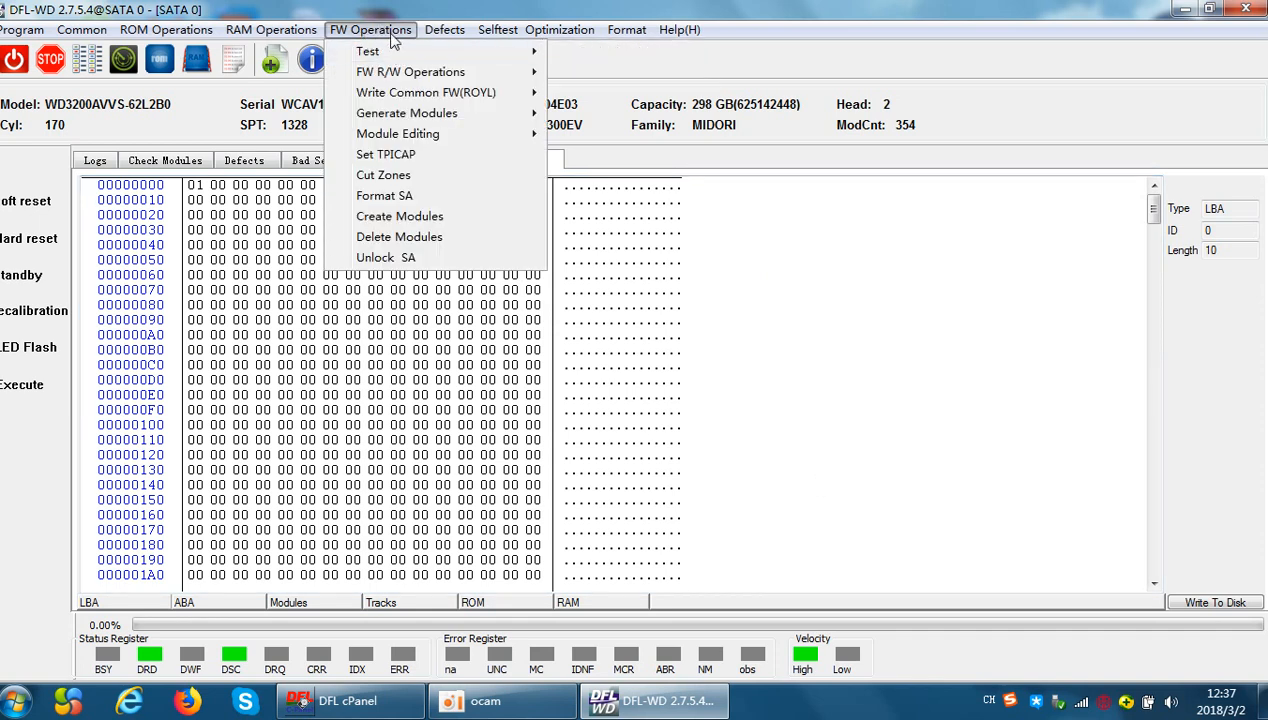
mouse_move(367, 51)
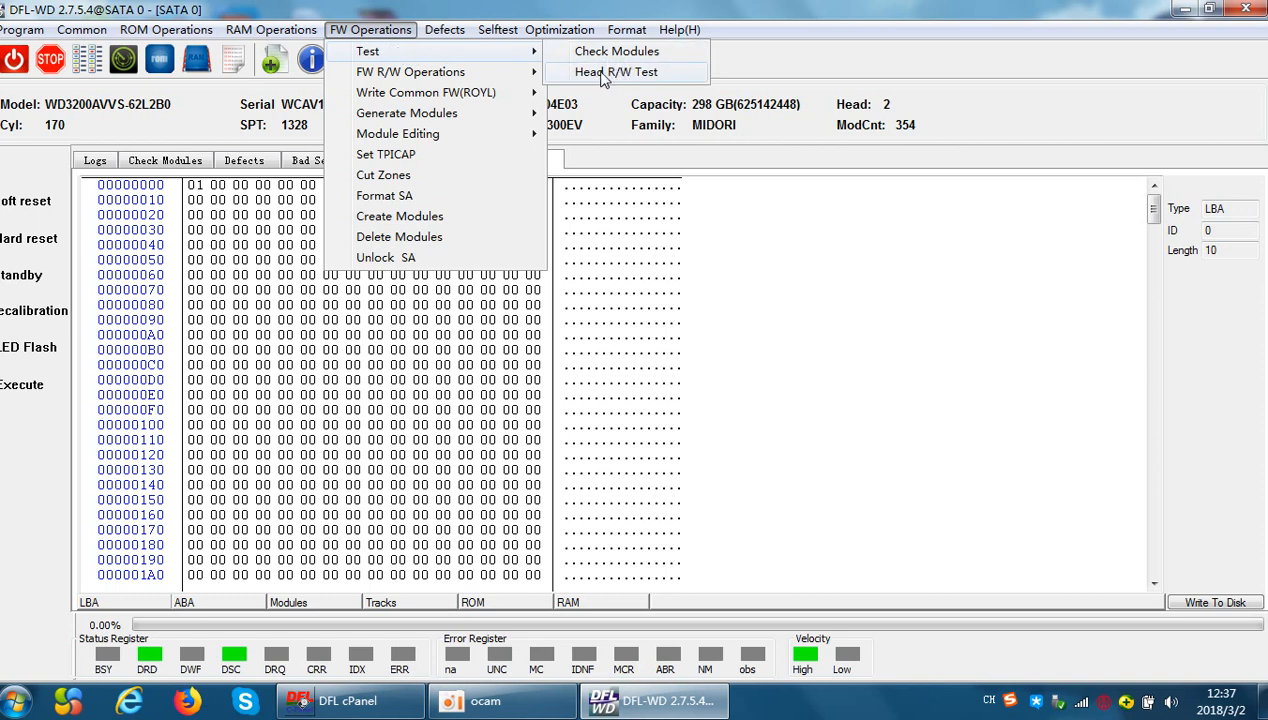
mouse_move(648, 80)
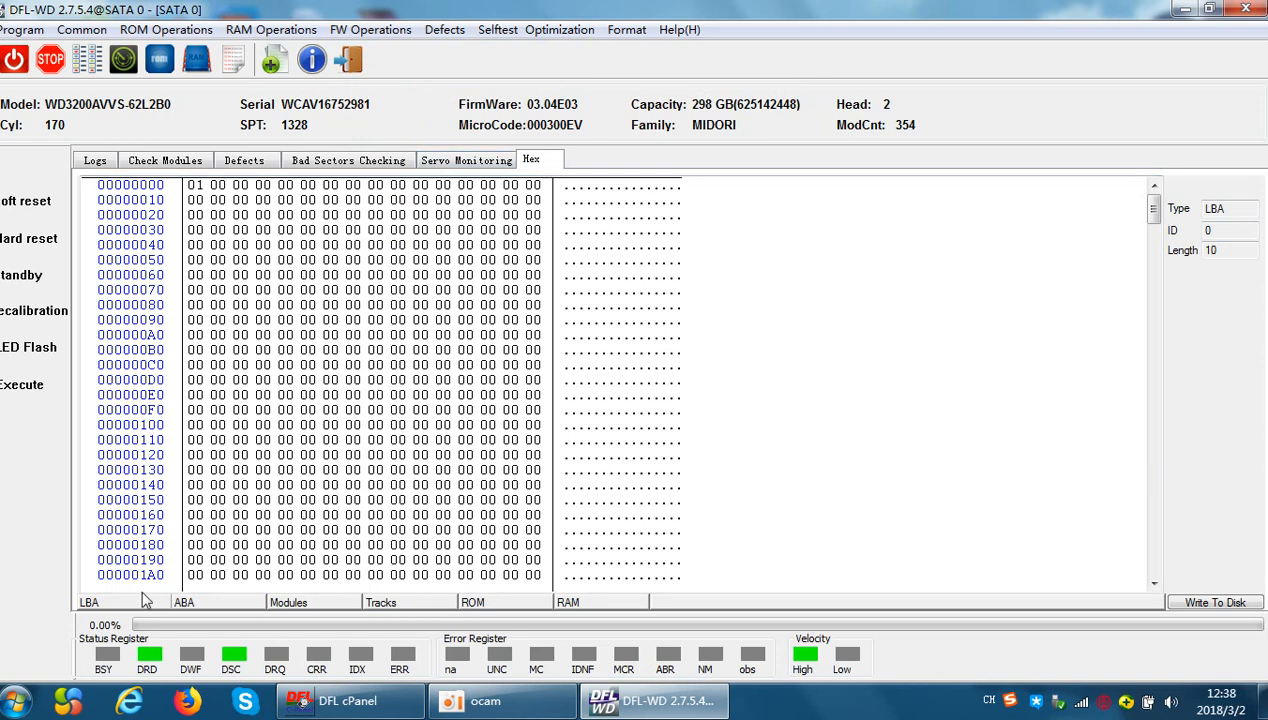
mouse_move(195, 608)
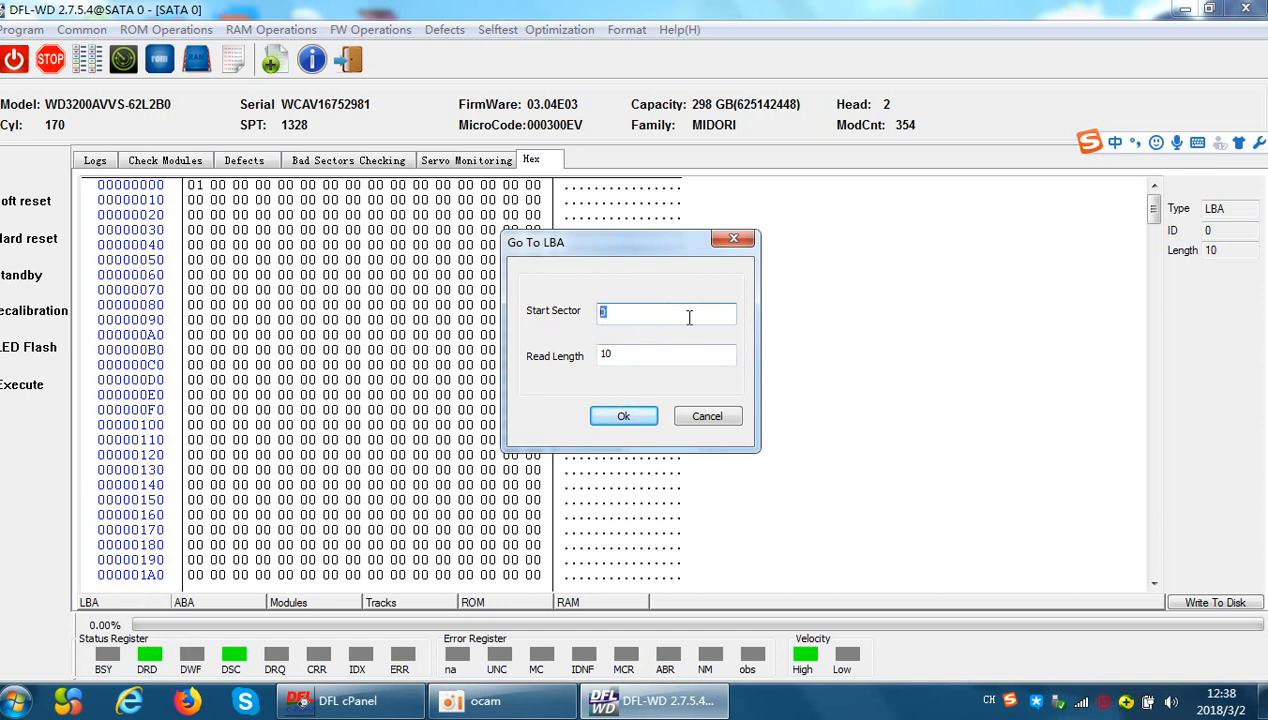
- Read LBA start sector 444 and scroll through its all-zero bytes
text(444)
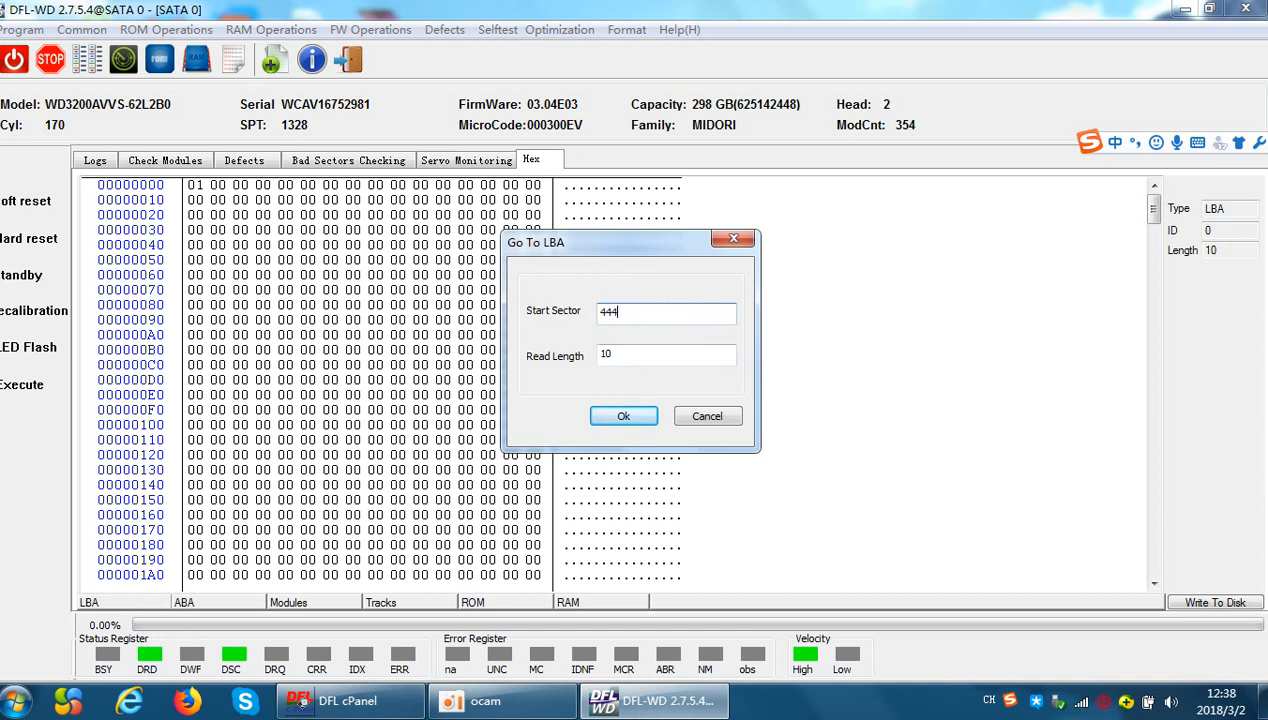
click(623, 416)
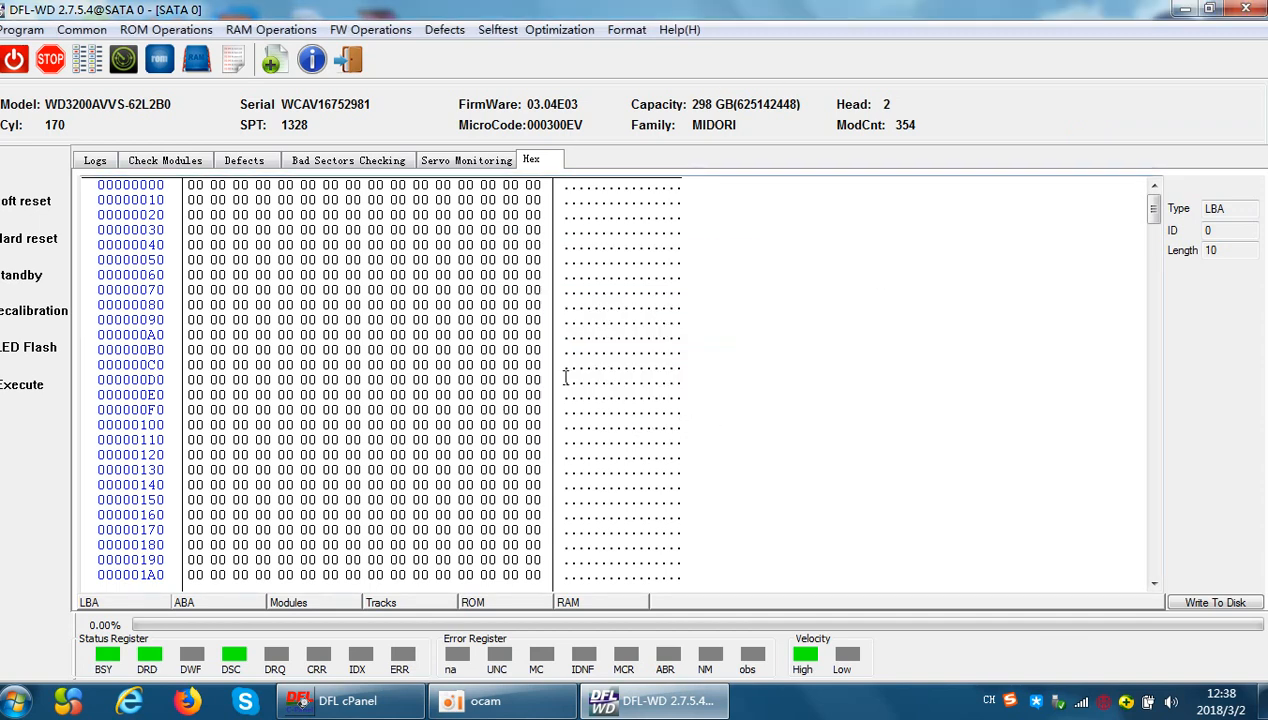
scroll(down, 3)
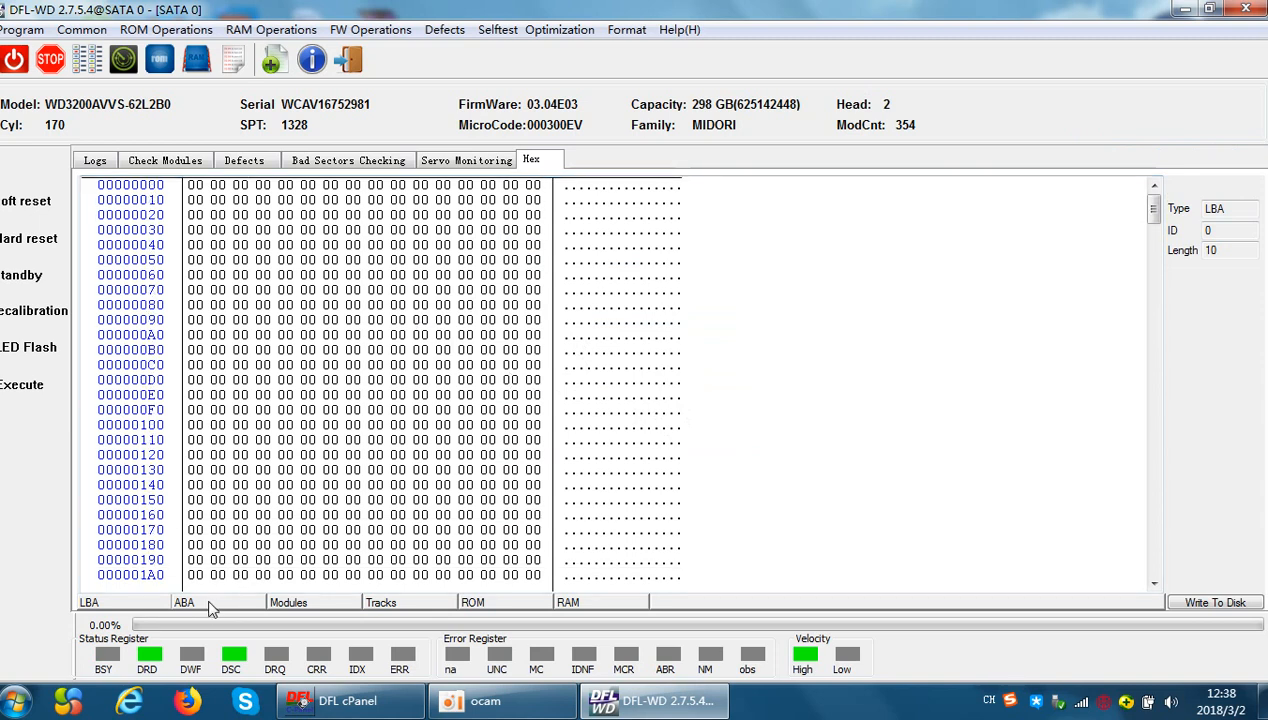
- Load ABA 3333 and select the byte at offset 53 in row 00000050
click(184, 602)
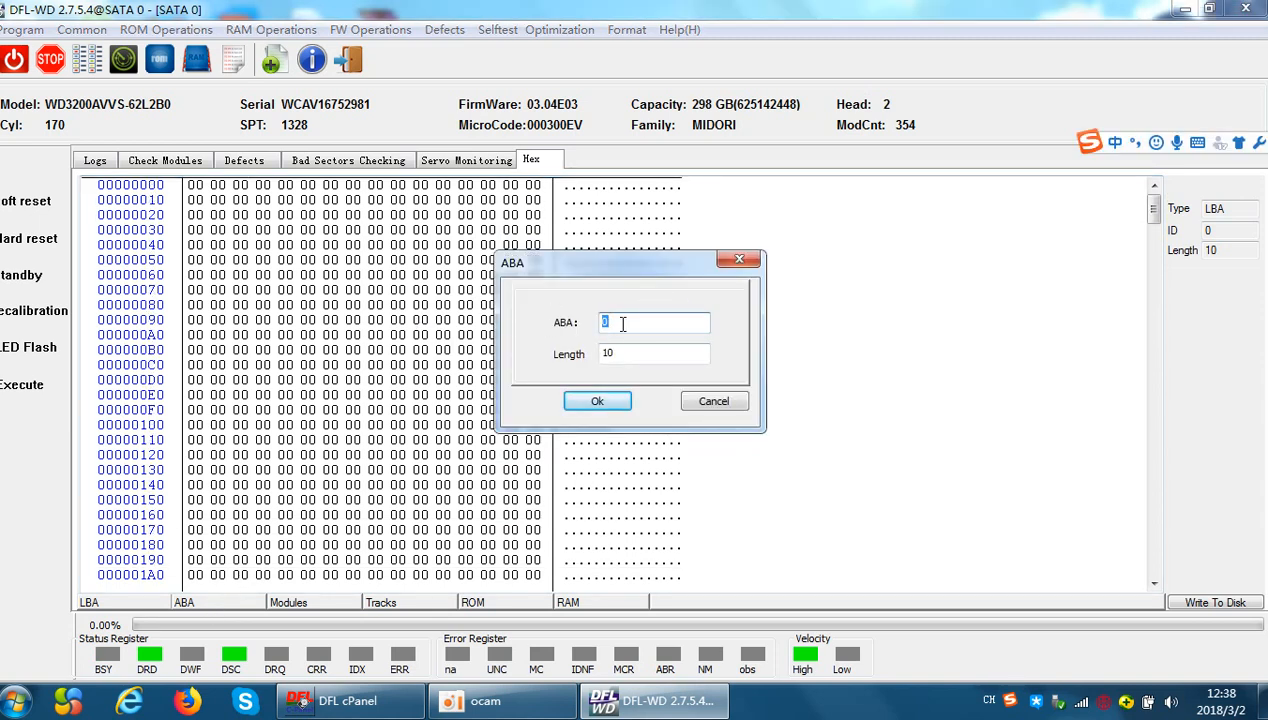
text(3333)
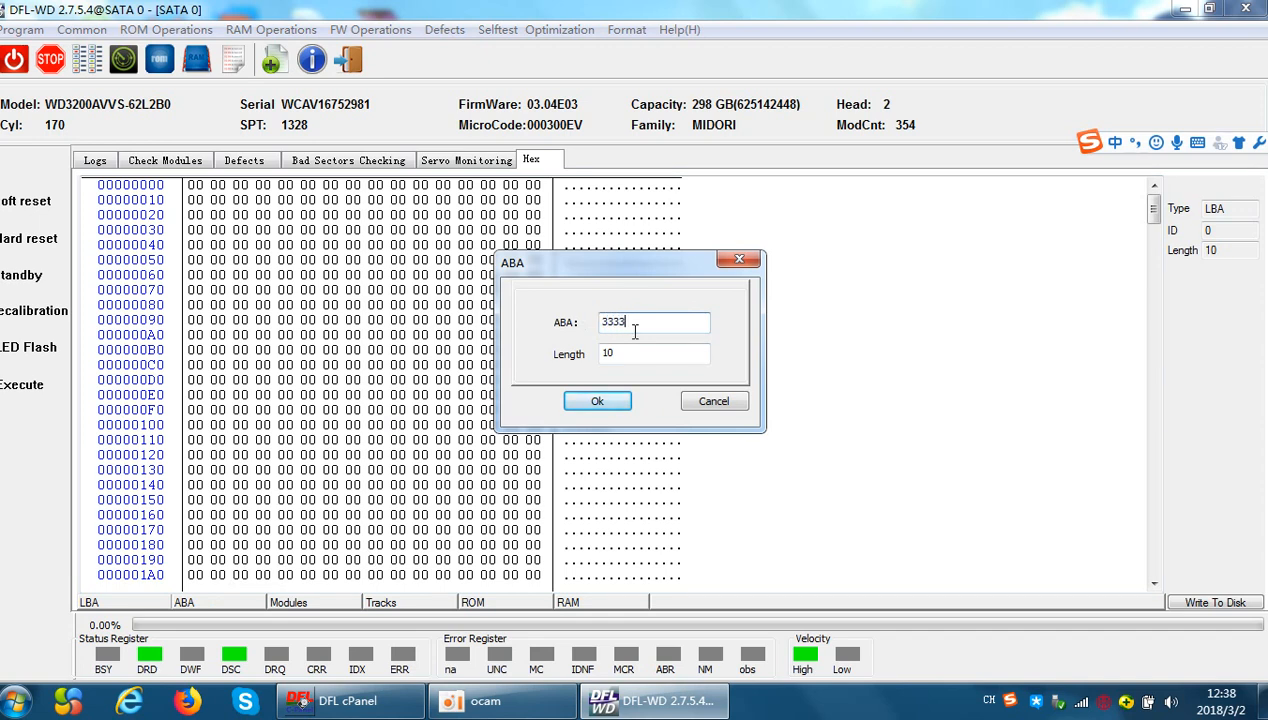
click(597, 401)
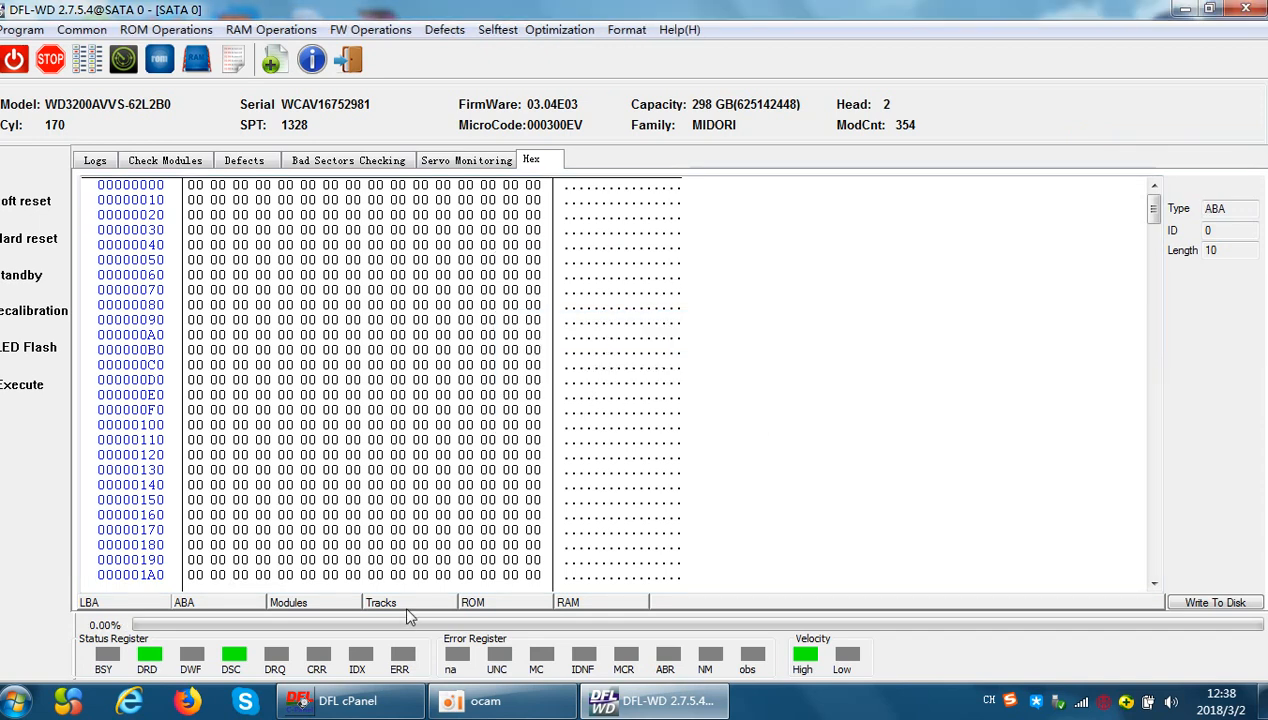
mouse_move(378, 360)
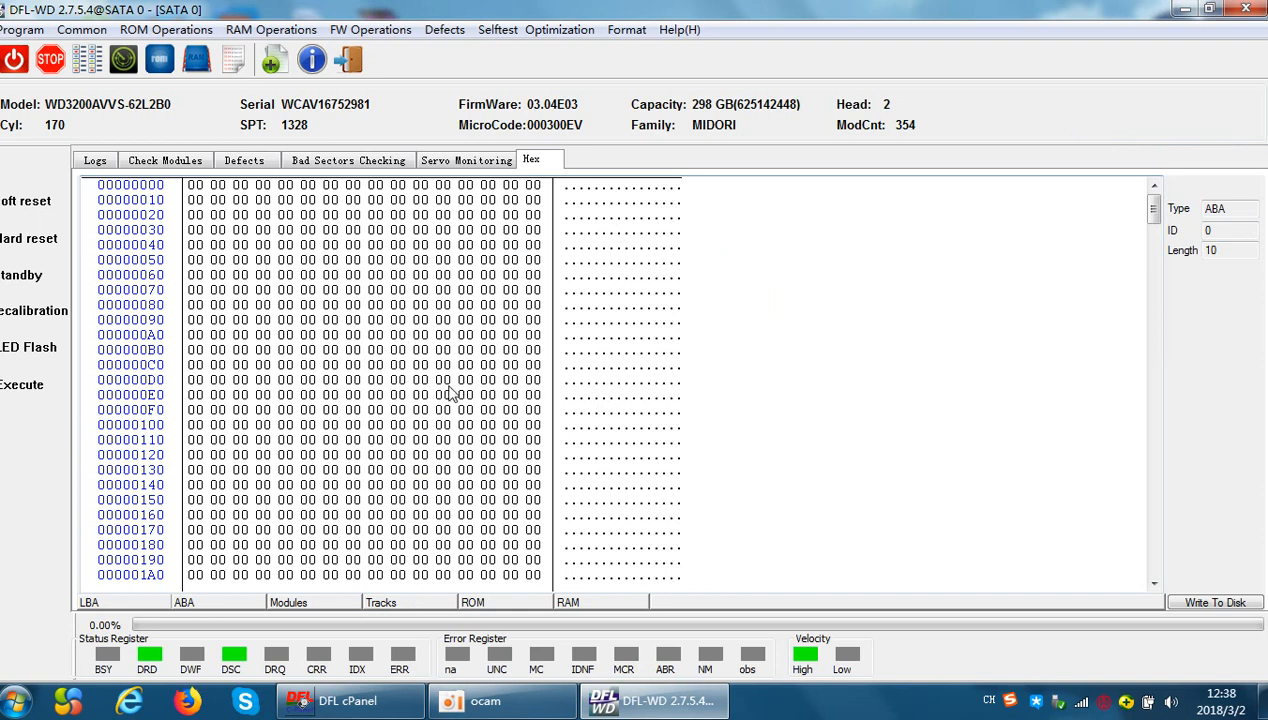
click(263, 259)
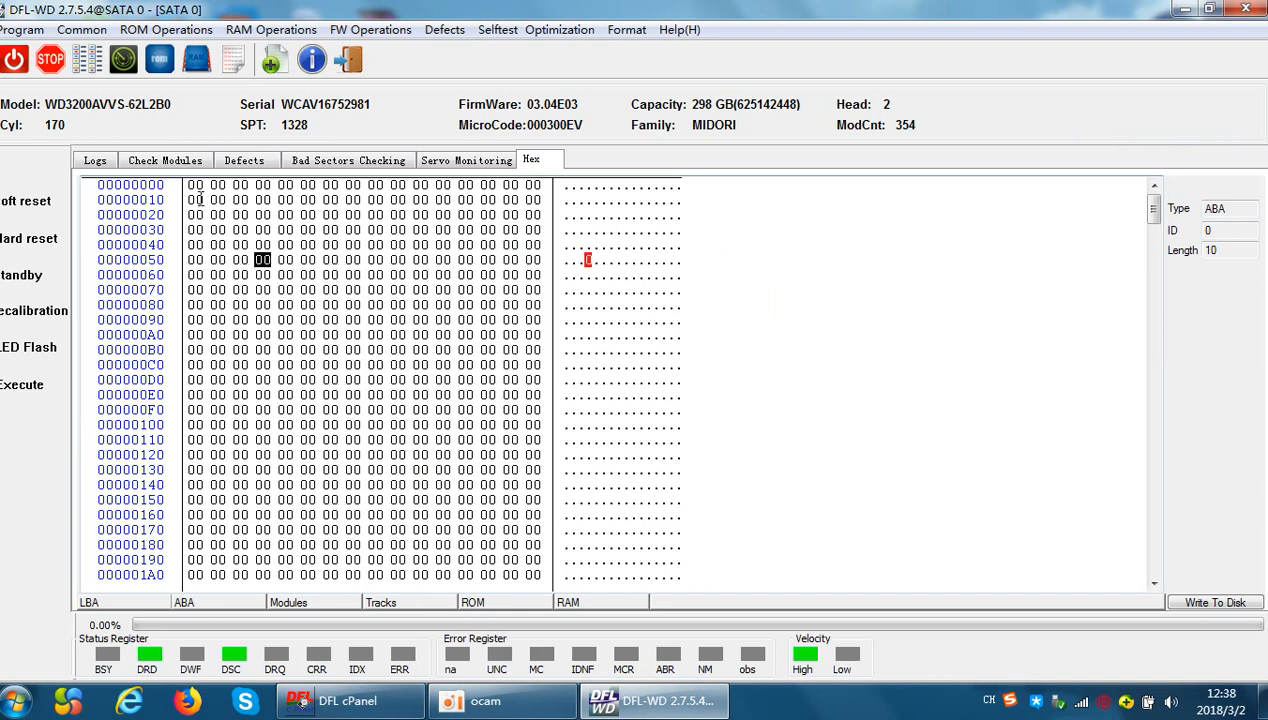